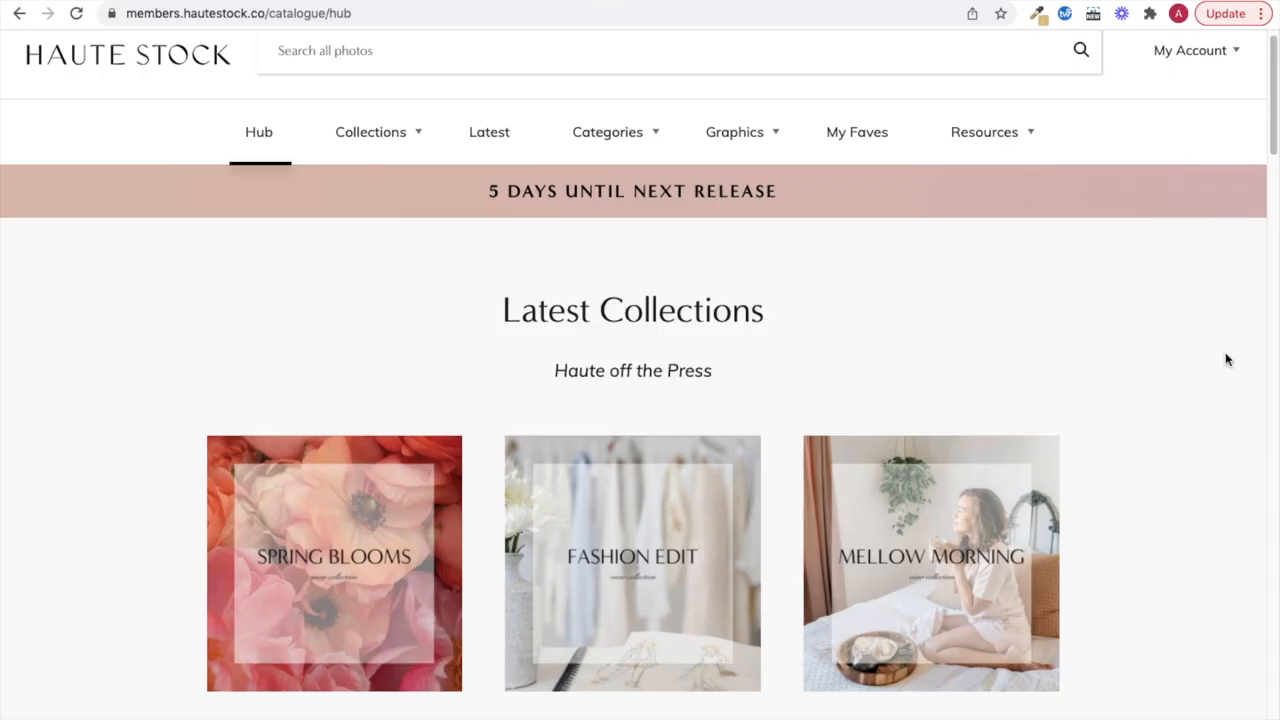
Scroll the Haute Stock members hub, then browse the Latest stock photos and videos feed
scroll("down", 3)
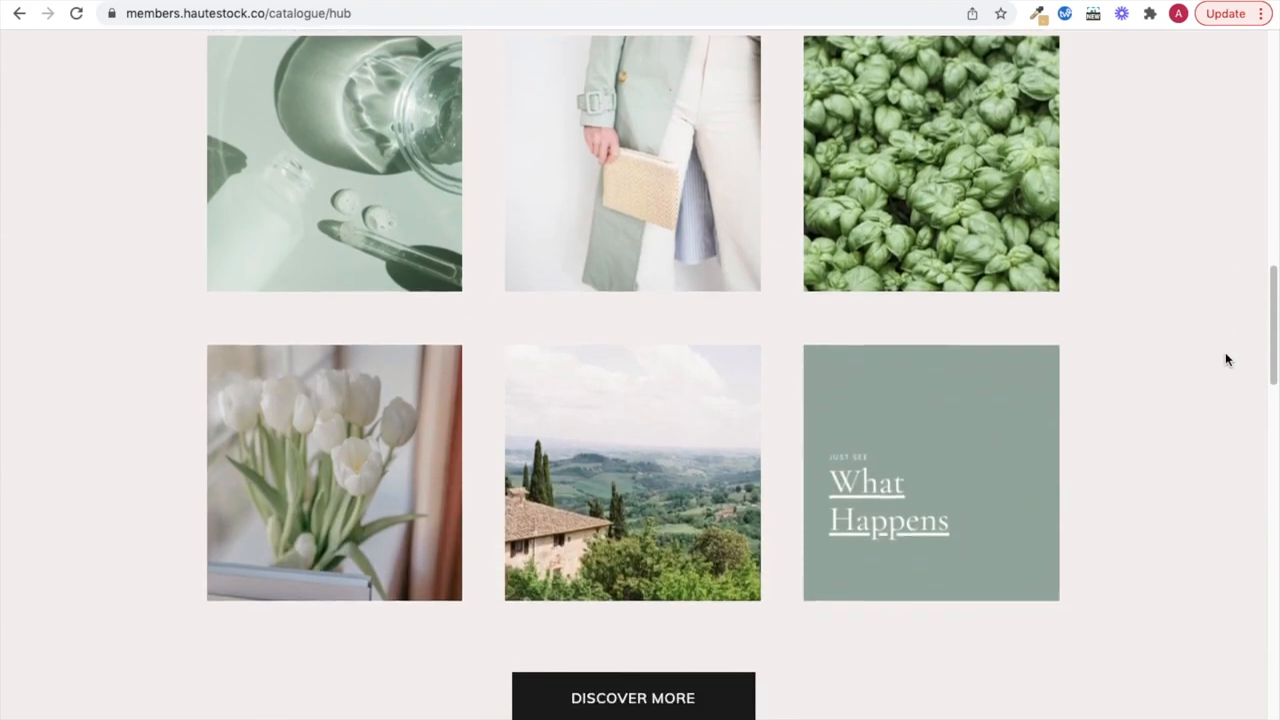
scroll("down", 3)
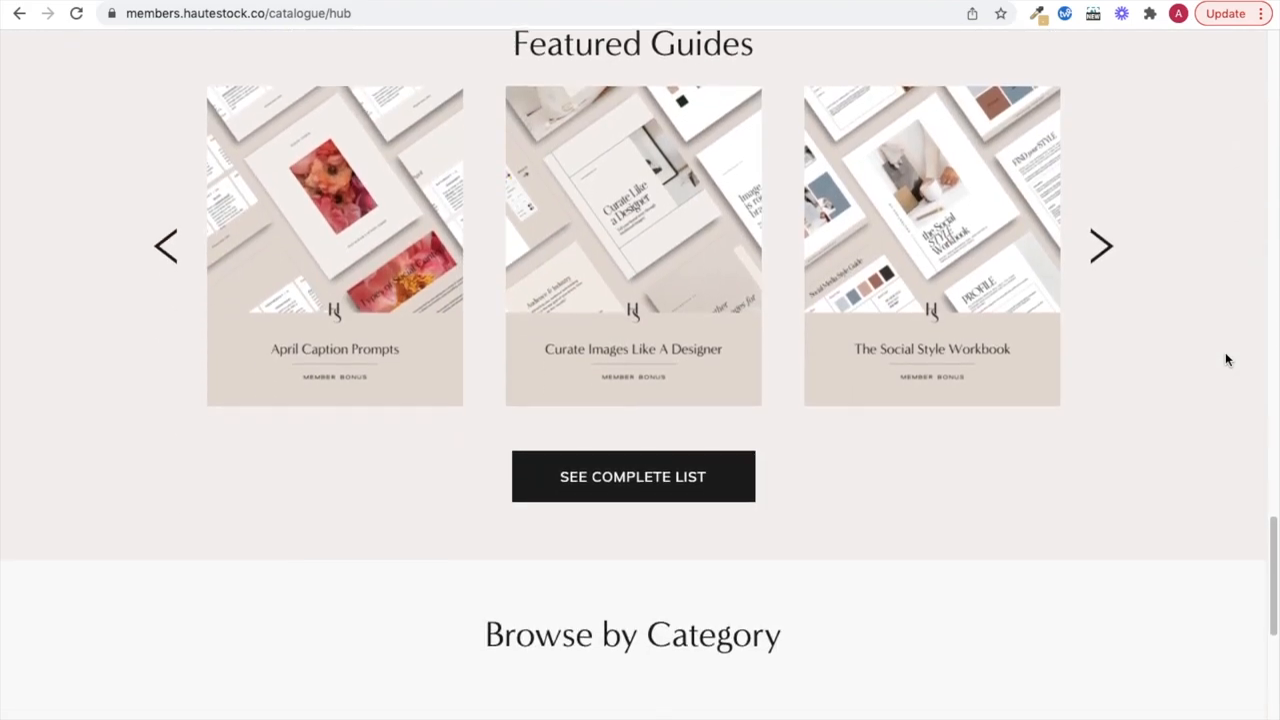
scroll("down", 3)
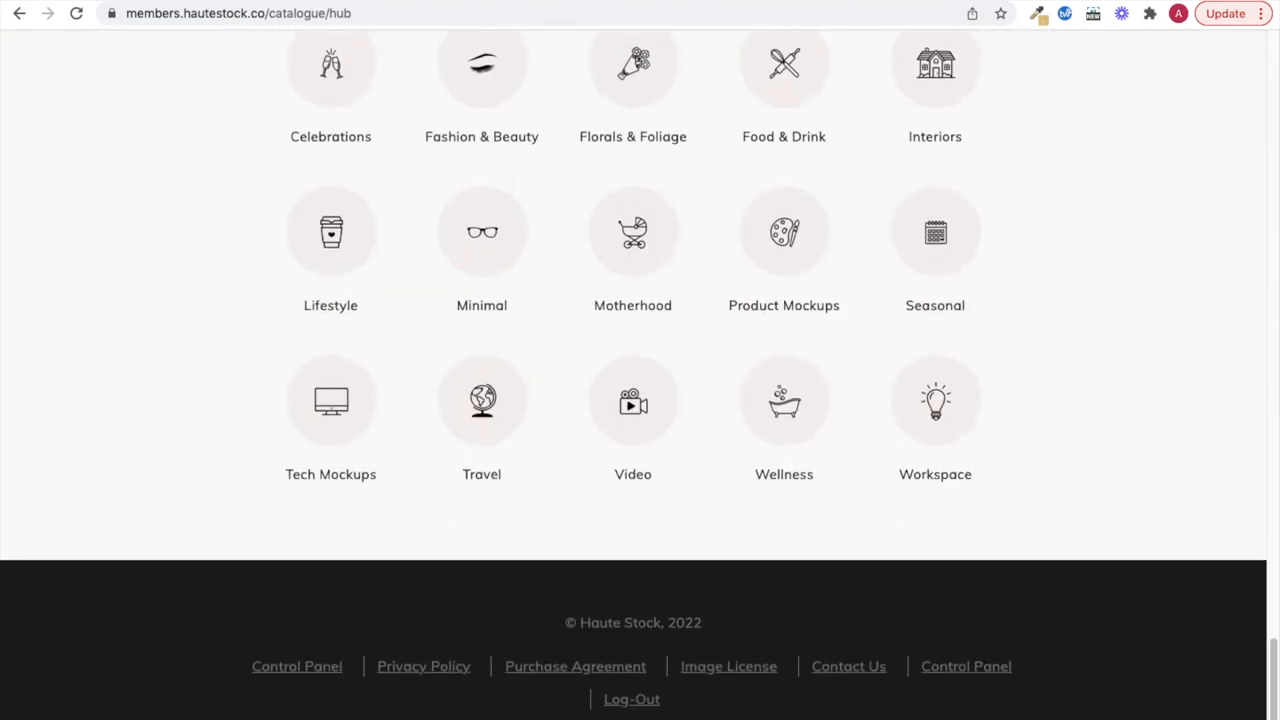
left_click(489, 152)
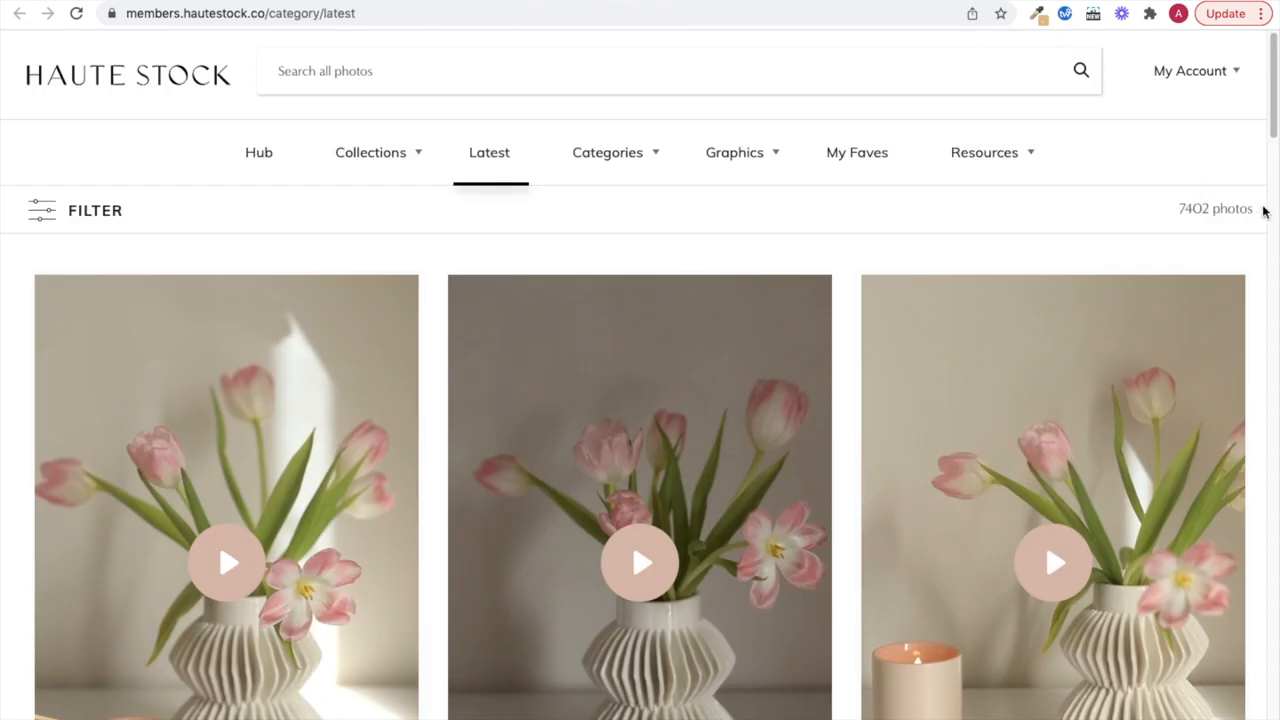
scroll("down", 3)
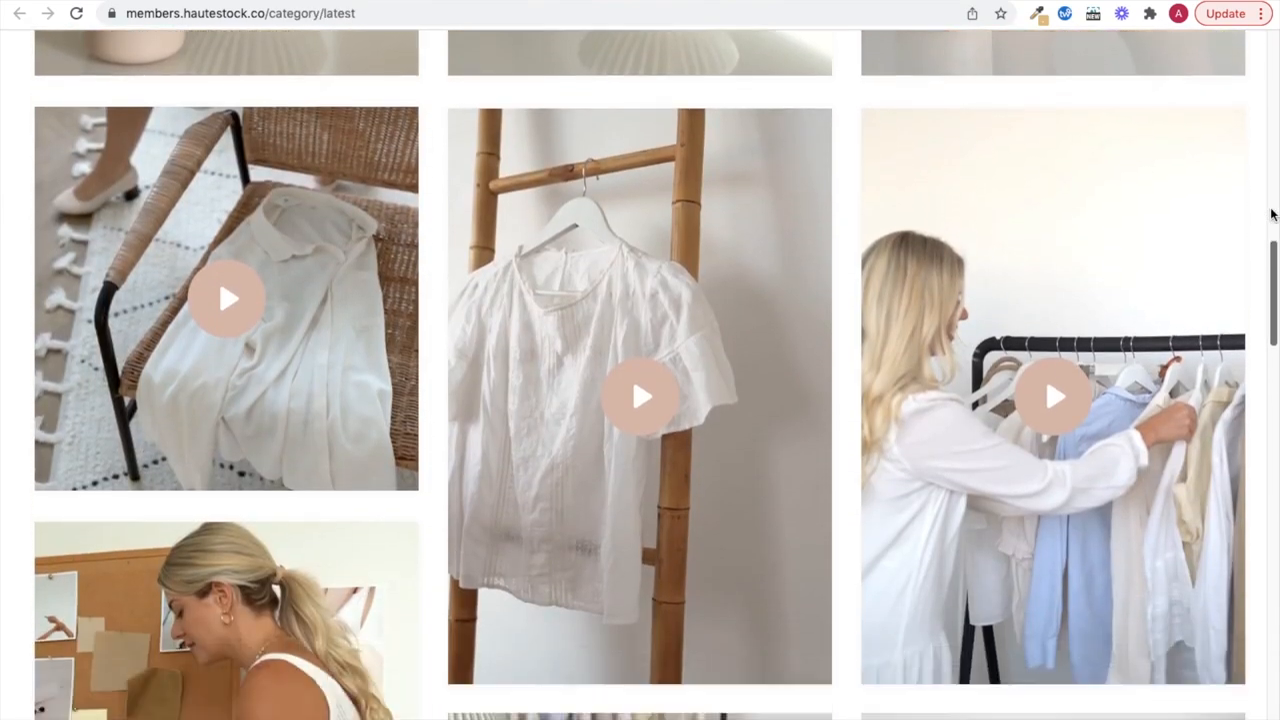
scroll("down", 3)
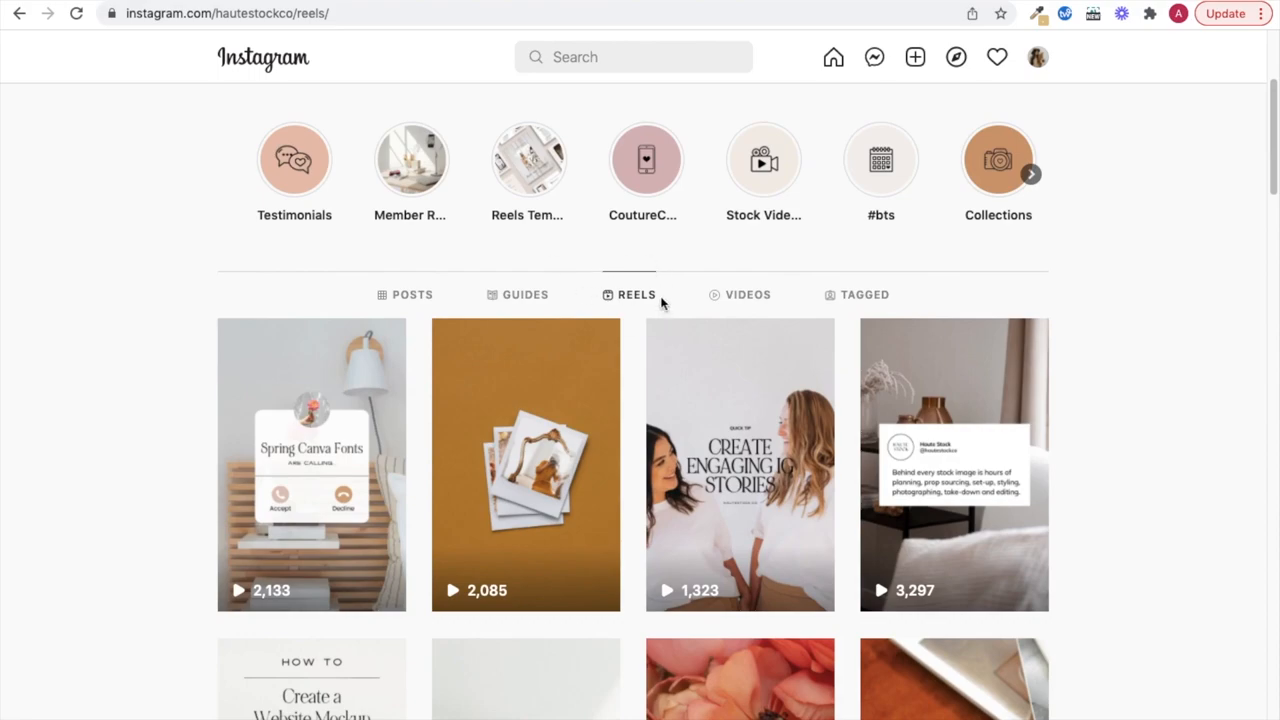
View the brand's Instagram reels, then open Create on Haute Stock's Pinterest business profile
left_click(311, 464)
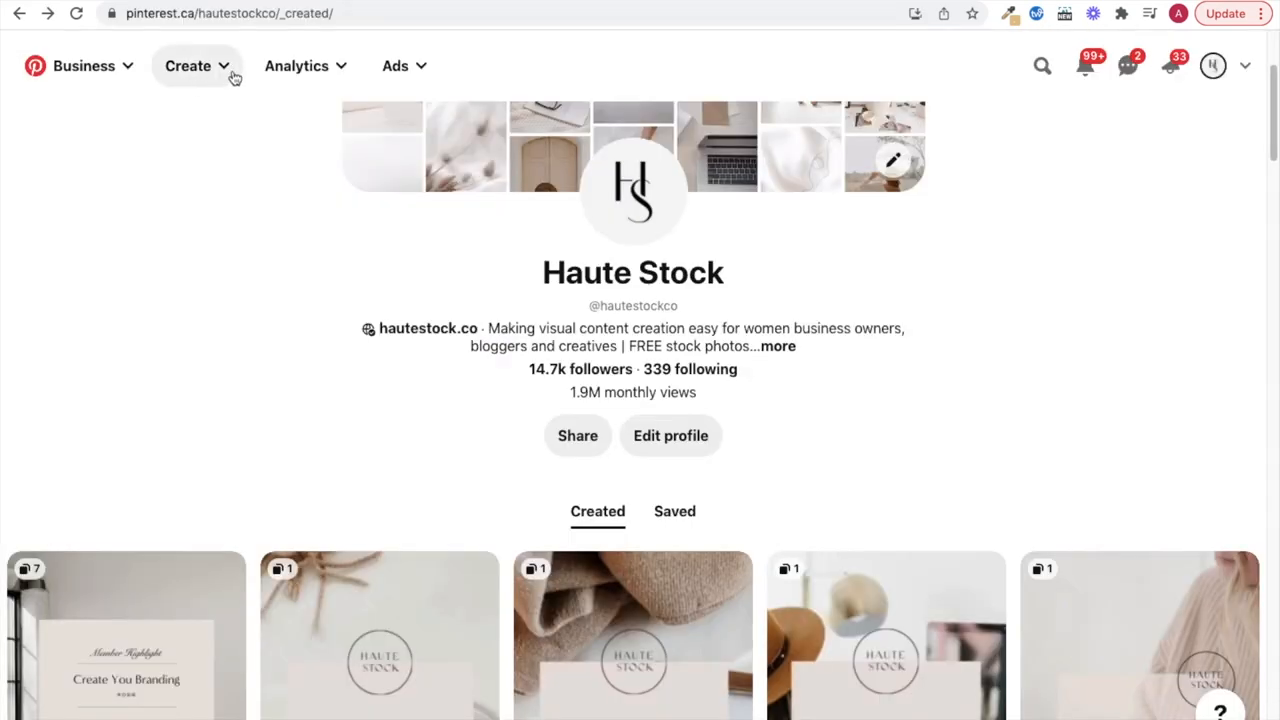
left_click(188, 65)
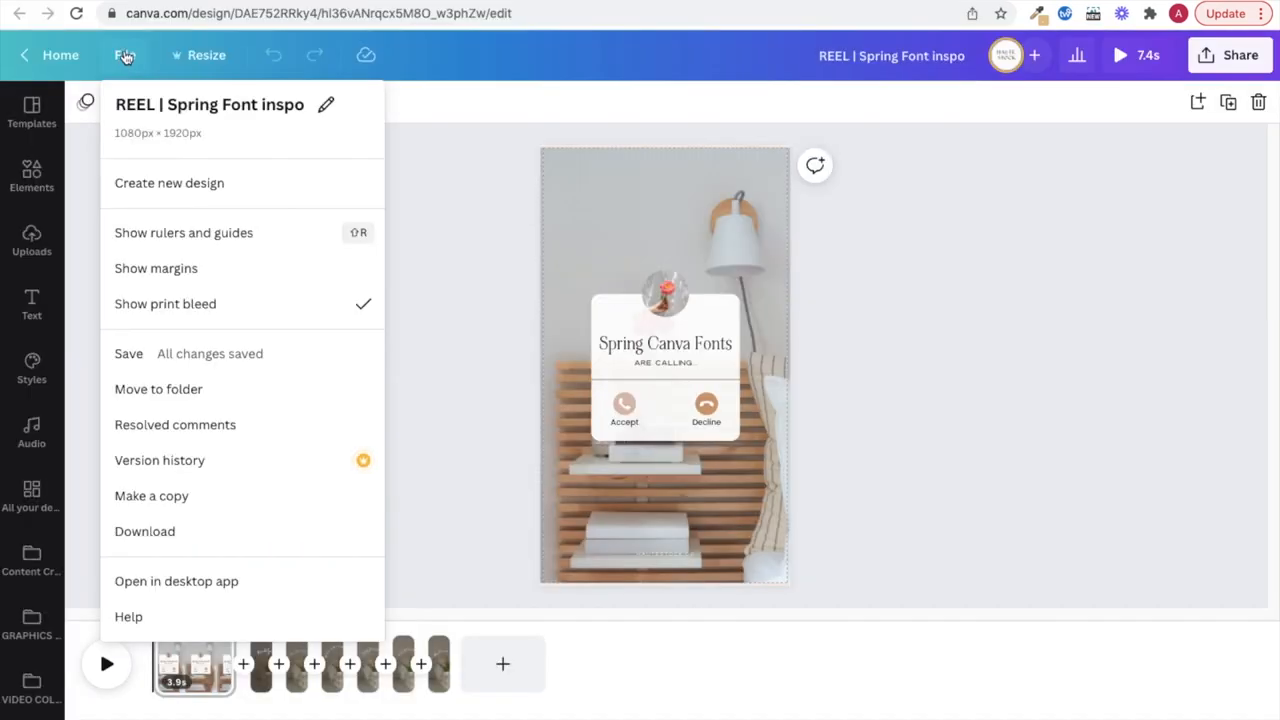
mouse_move(151, 495)
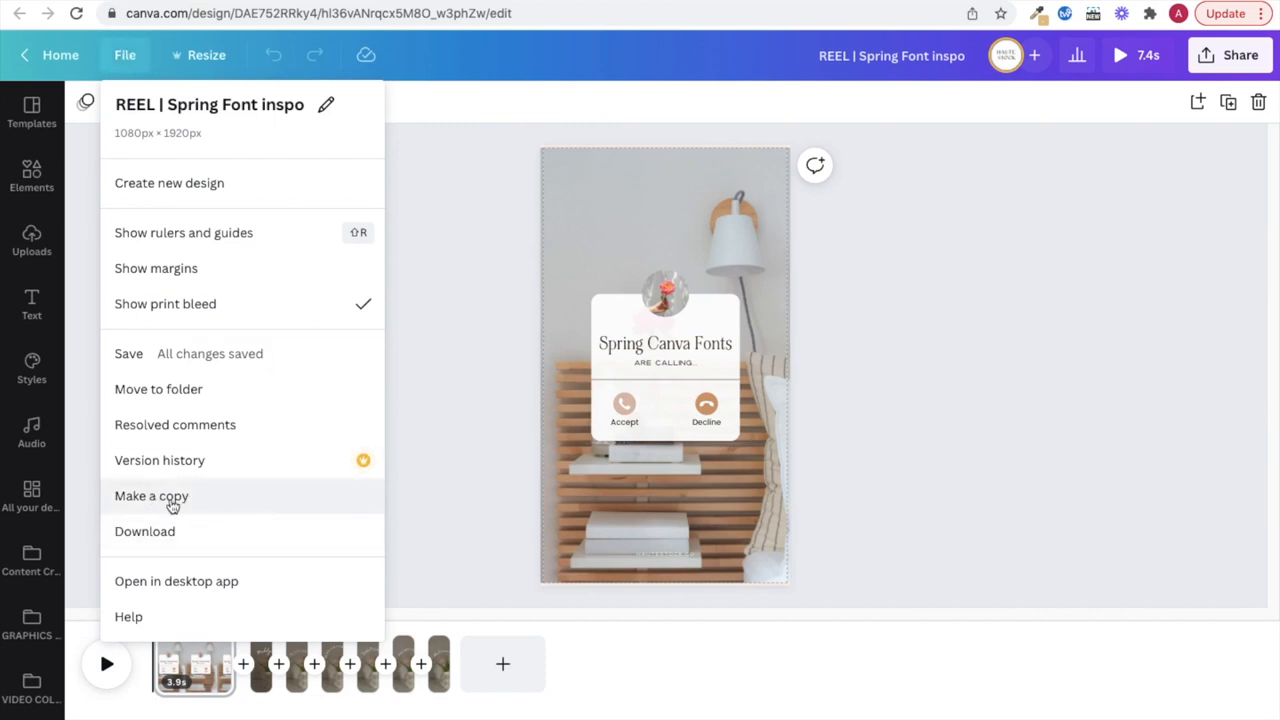
Copy the 'REEL | Spring Font inspo' design as 'Pinterest Story | Spring Font inspo'
left_click(151, 495)
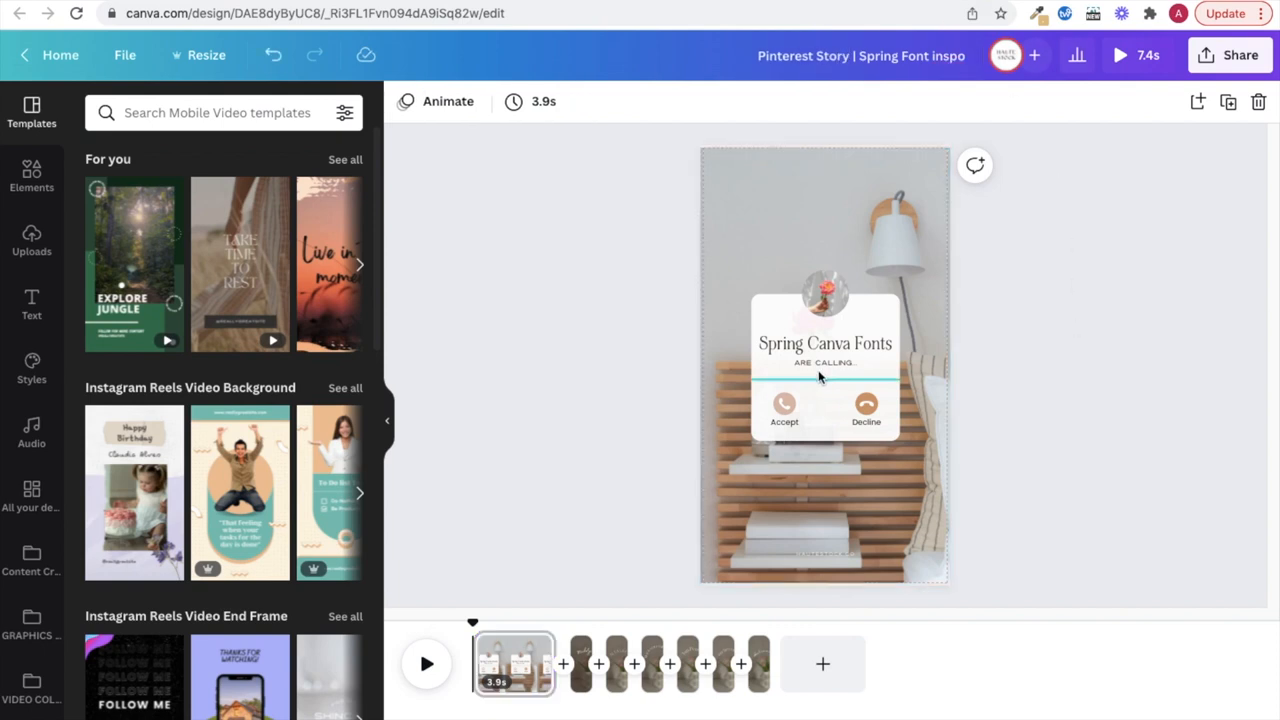
Set the hautestock.co caption's letter spacing to 150 and move it above the call card
left_click(825, 362)
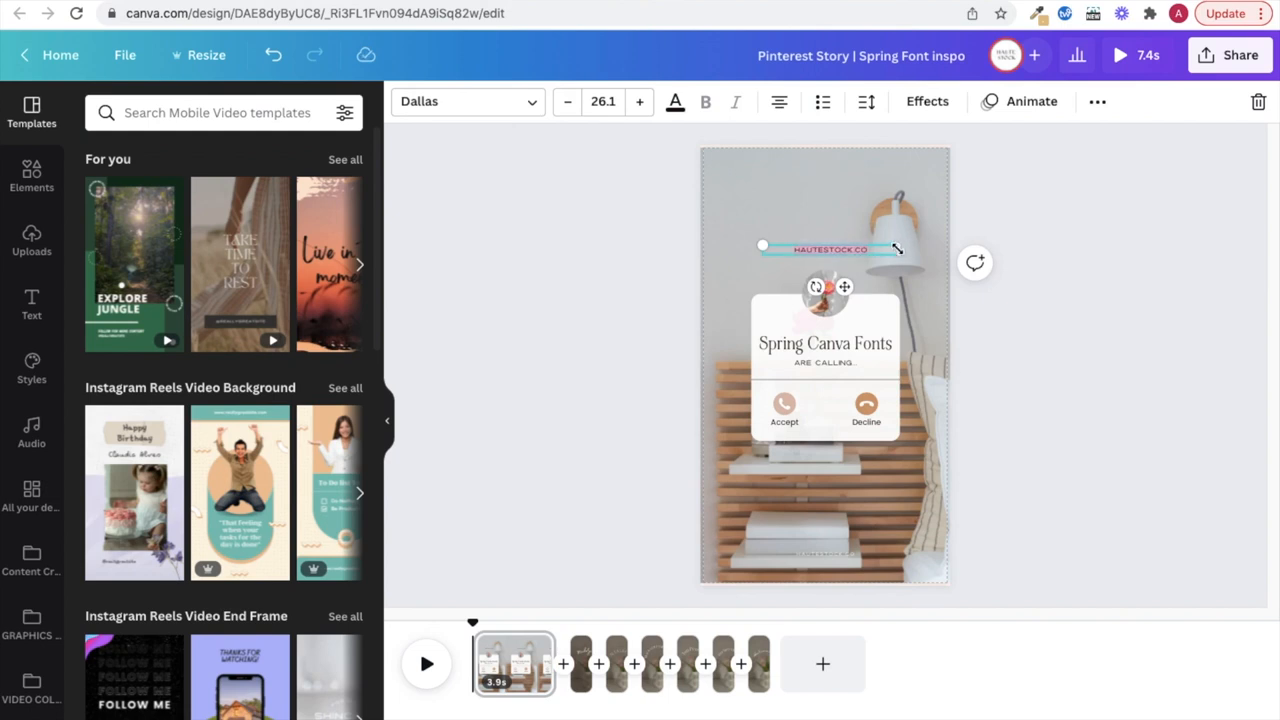
left_click(865, 101)
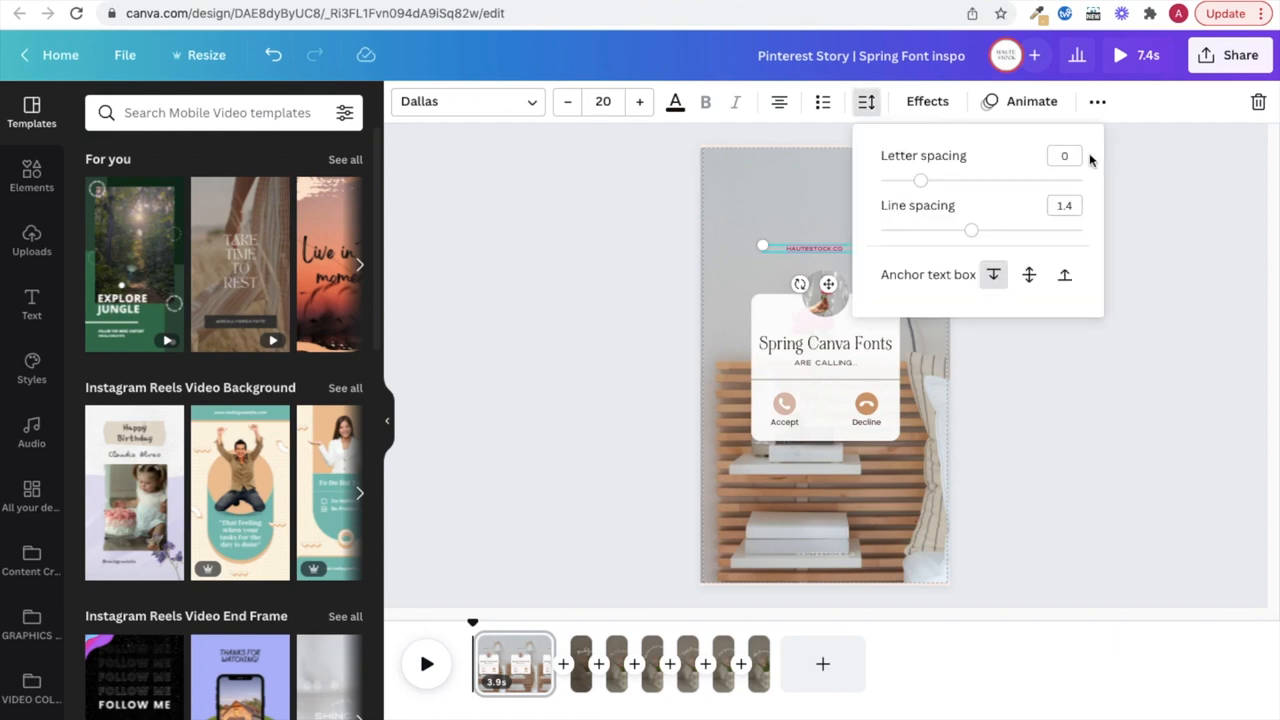
left_click_drag(920, 180, 950, 180)
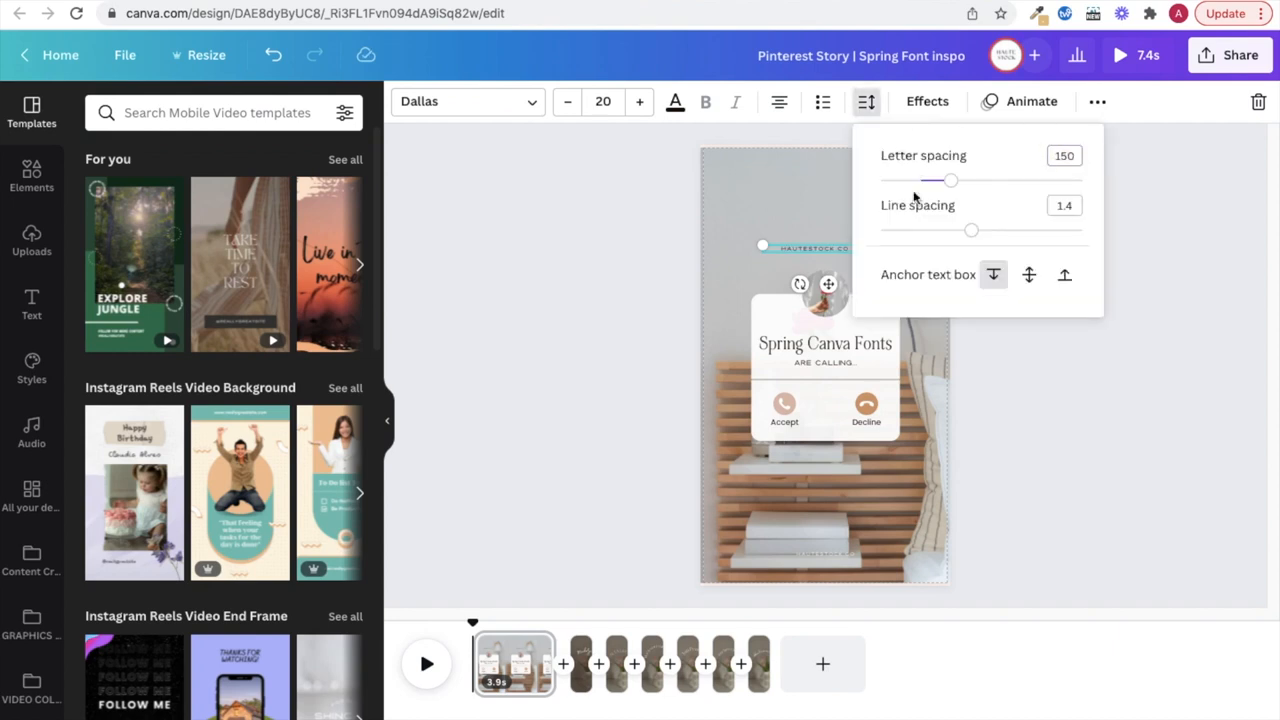
left_click(820, 247)
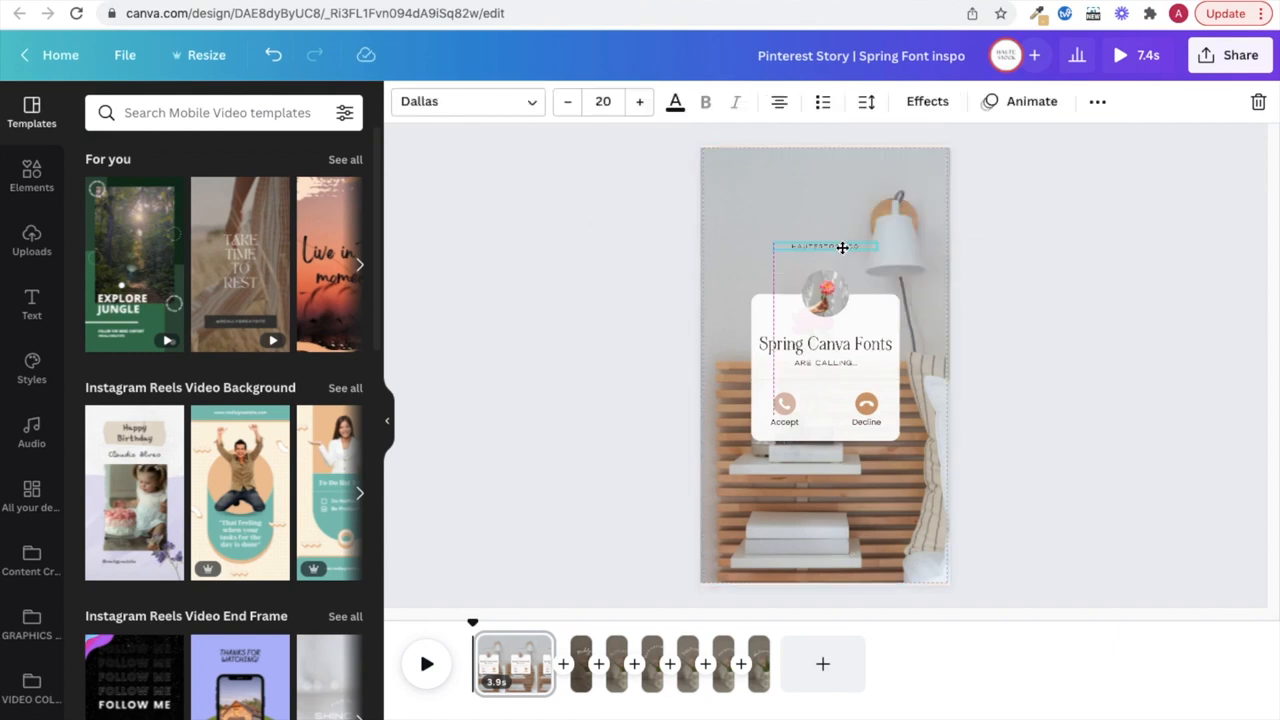
left_click_drag(842, 247, 842, 200)
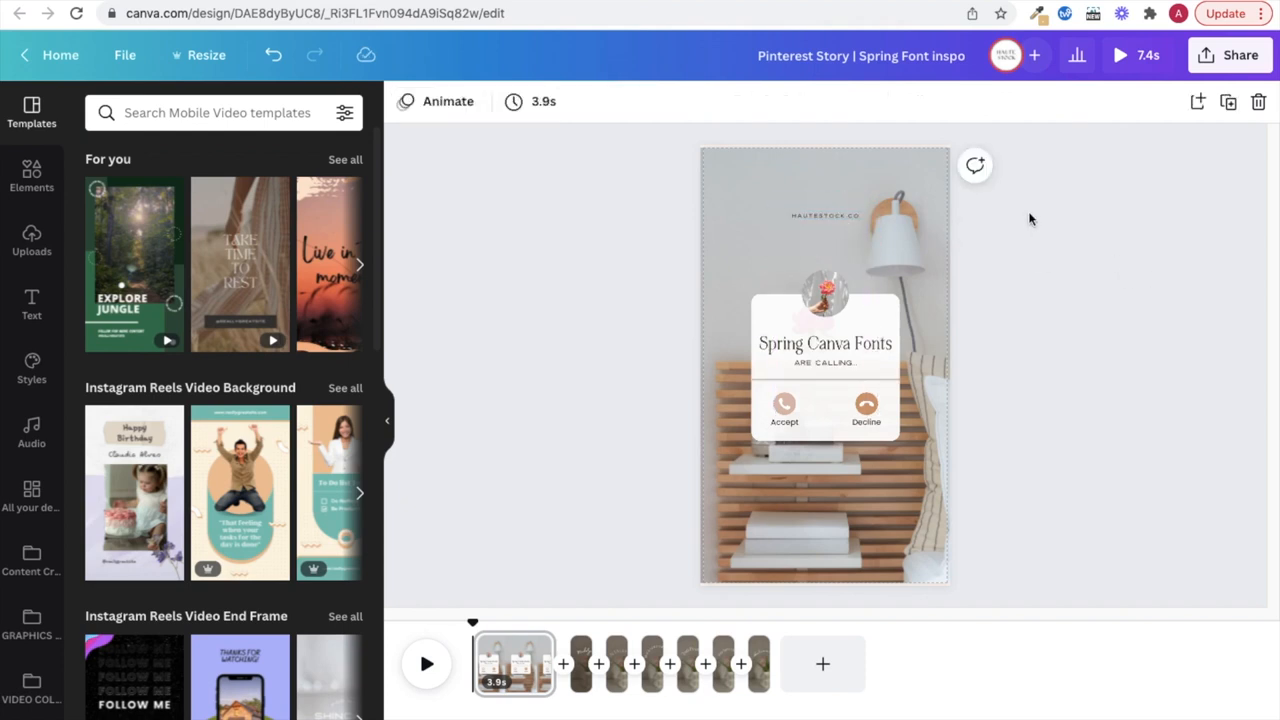
left_click(825, 214)
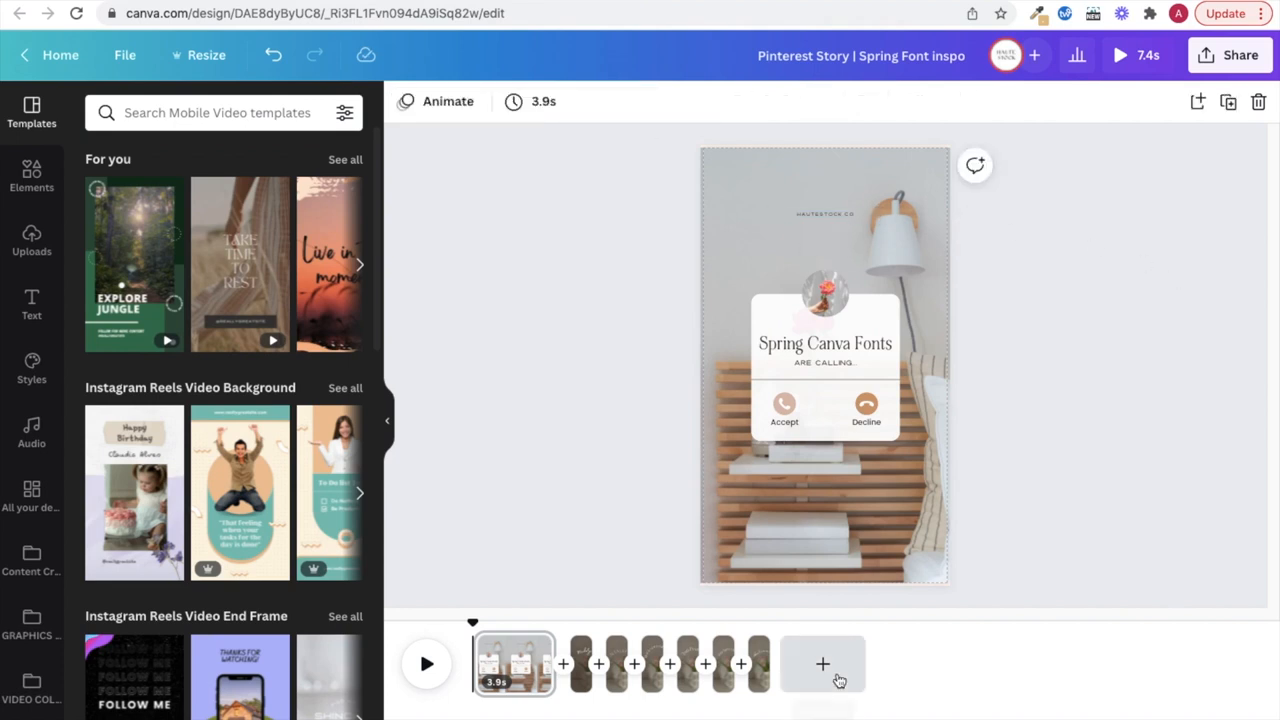
Add a final page with a peony-in-vase background and white 'Spring Canva Fonts' title
left_click(822, 663)
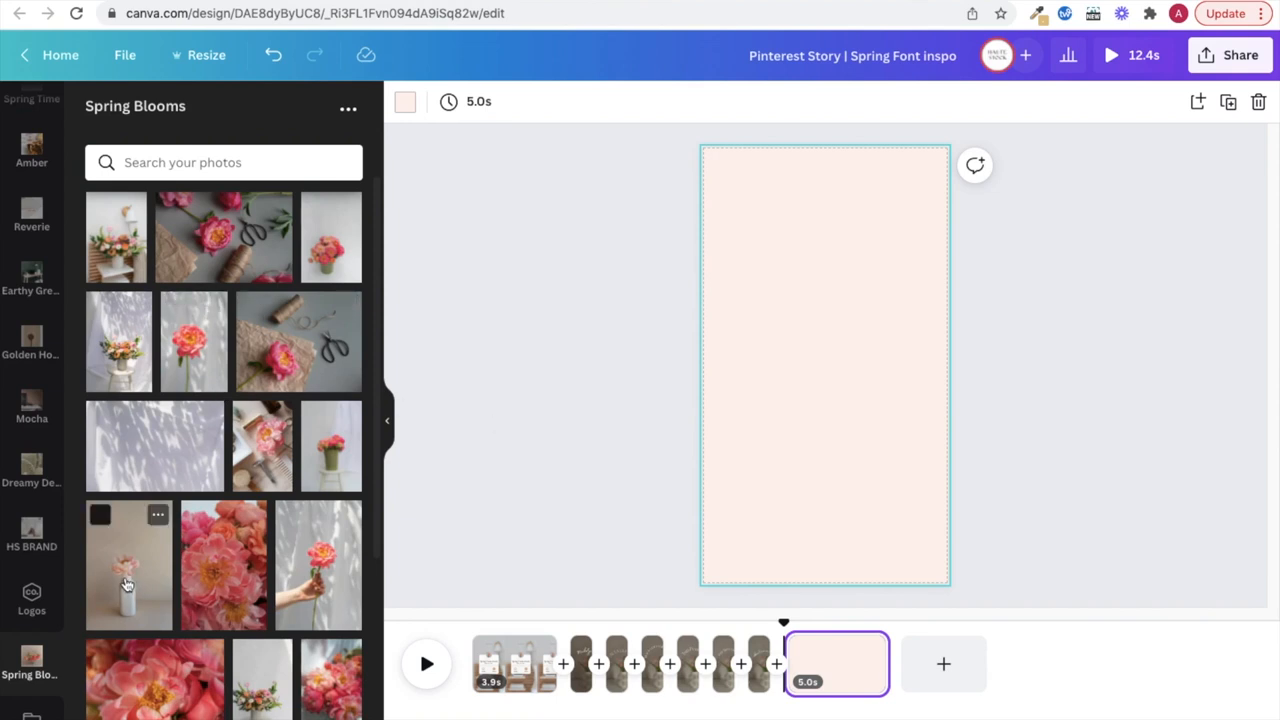
left_click(128, 565)
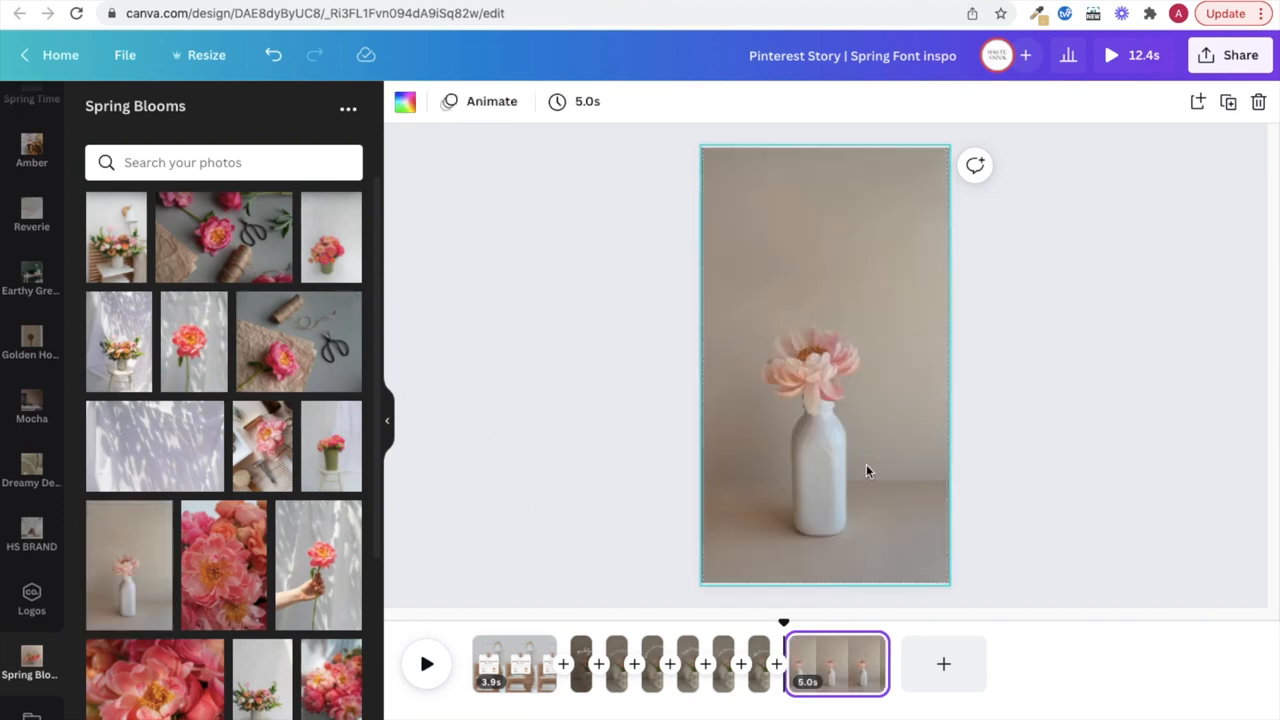
double_click(824, 365)
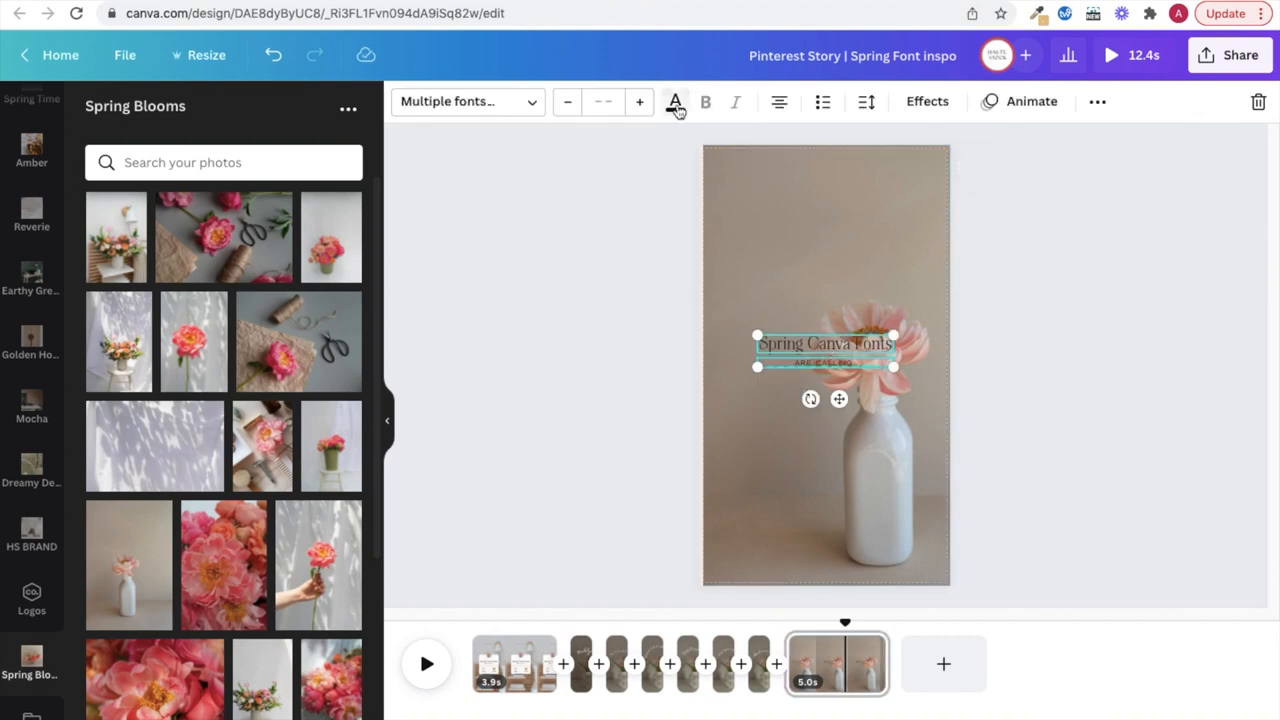
left_click(672, 291)
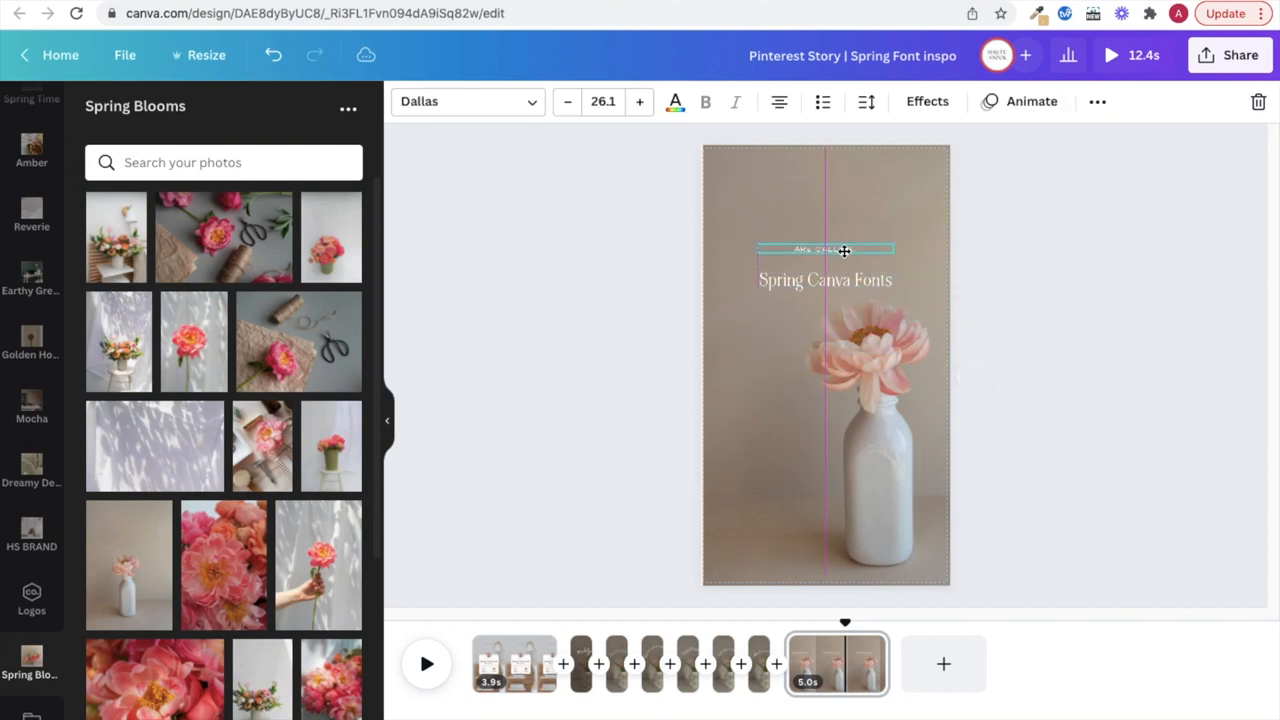
left_click(843, 249)
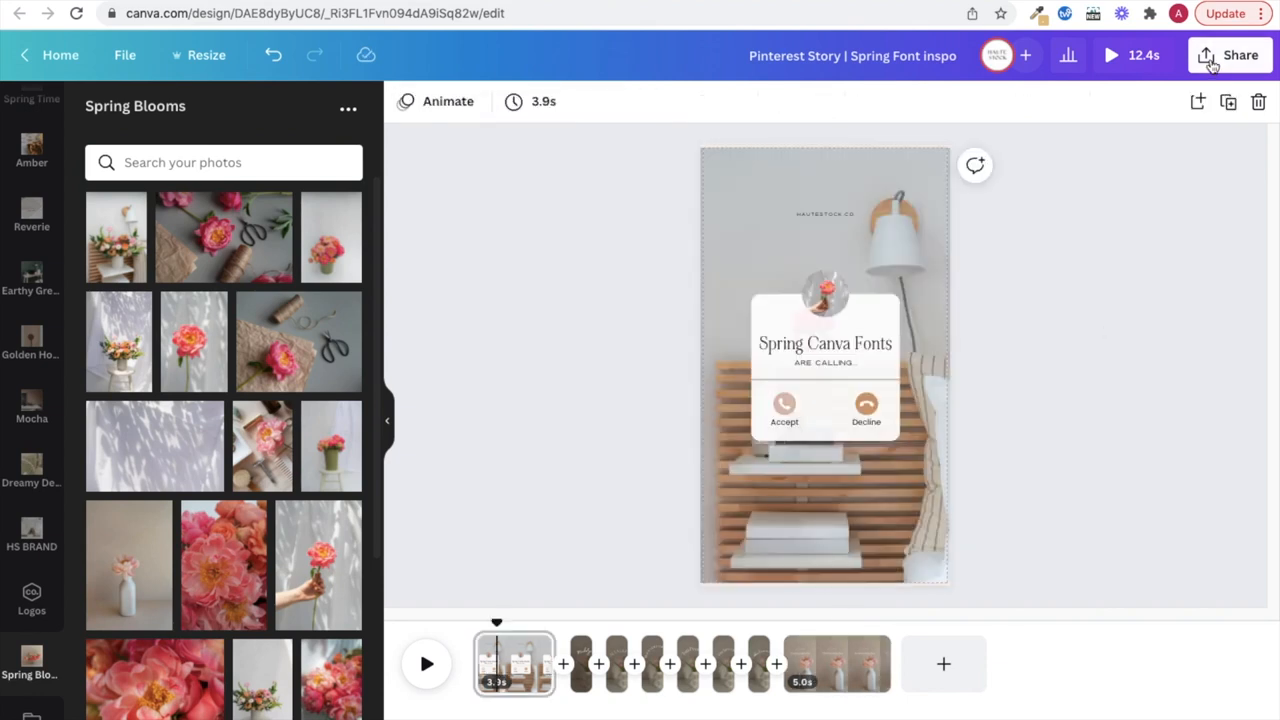
Open the Share menu's Download options for the design
left_click(1240, 55)
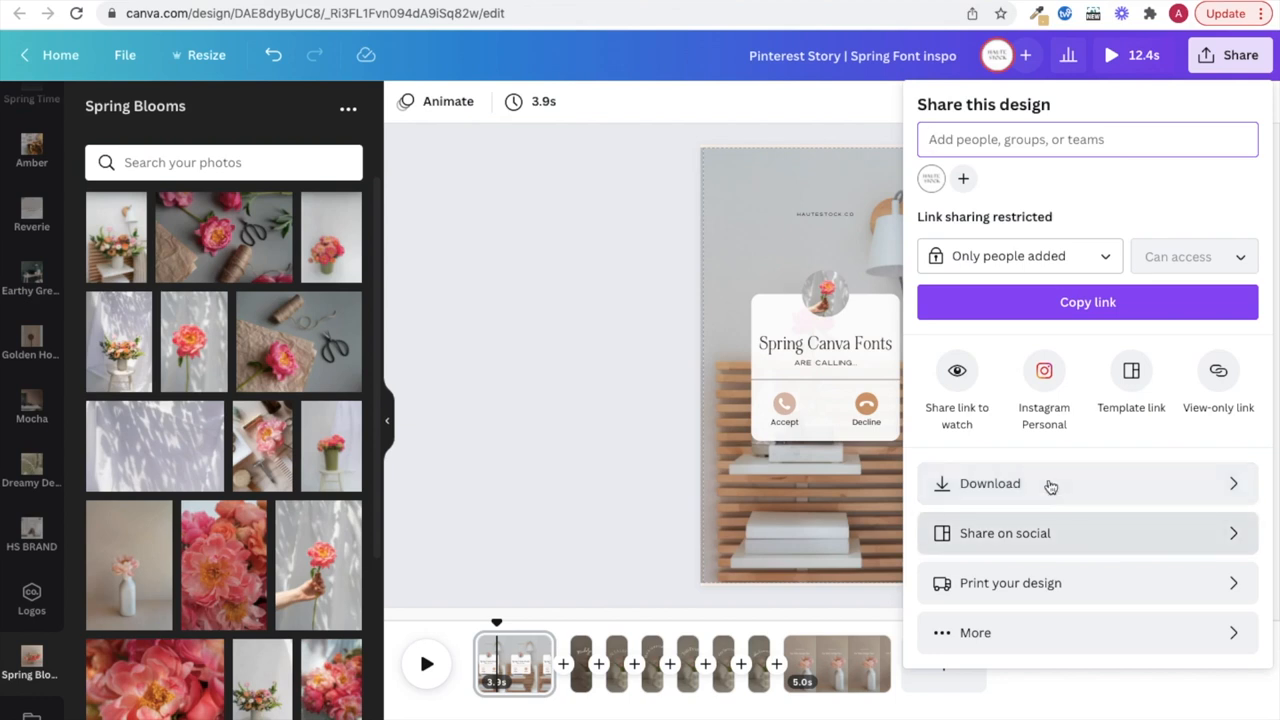
left_click(989, 483)
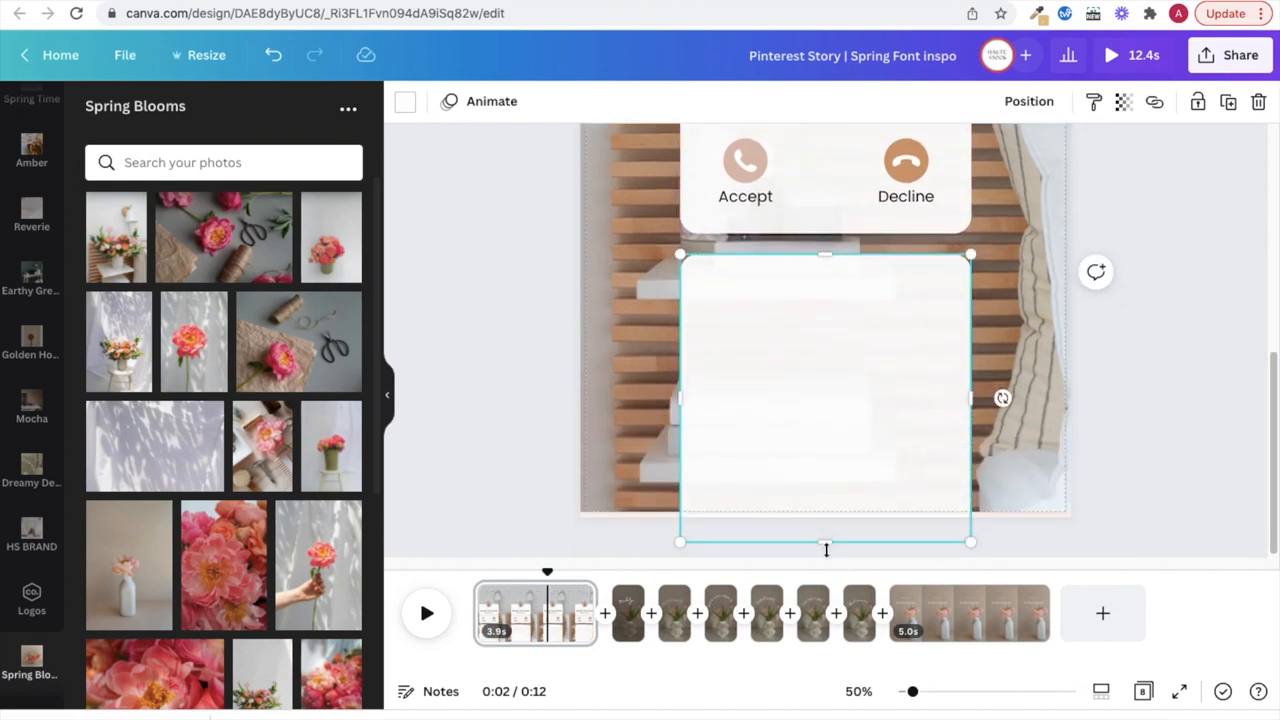
Resize and reposition the white button beneath the call card, labelled 'TAP TO SEE'
left_click_drag(970, 540, 835, 355)
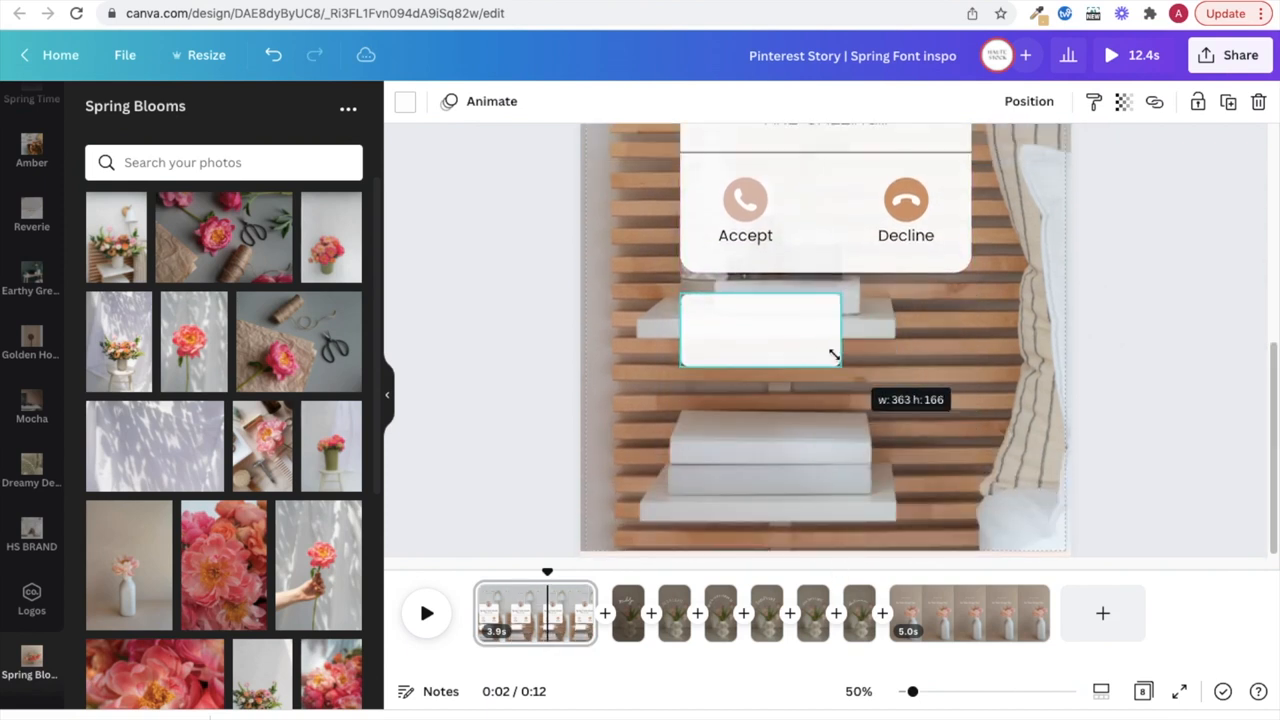
left_click_drag(840, 355, 897, 320)
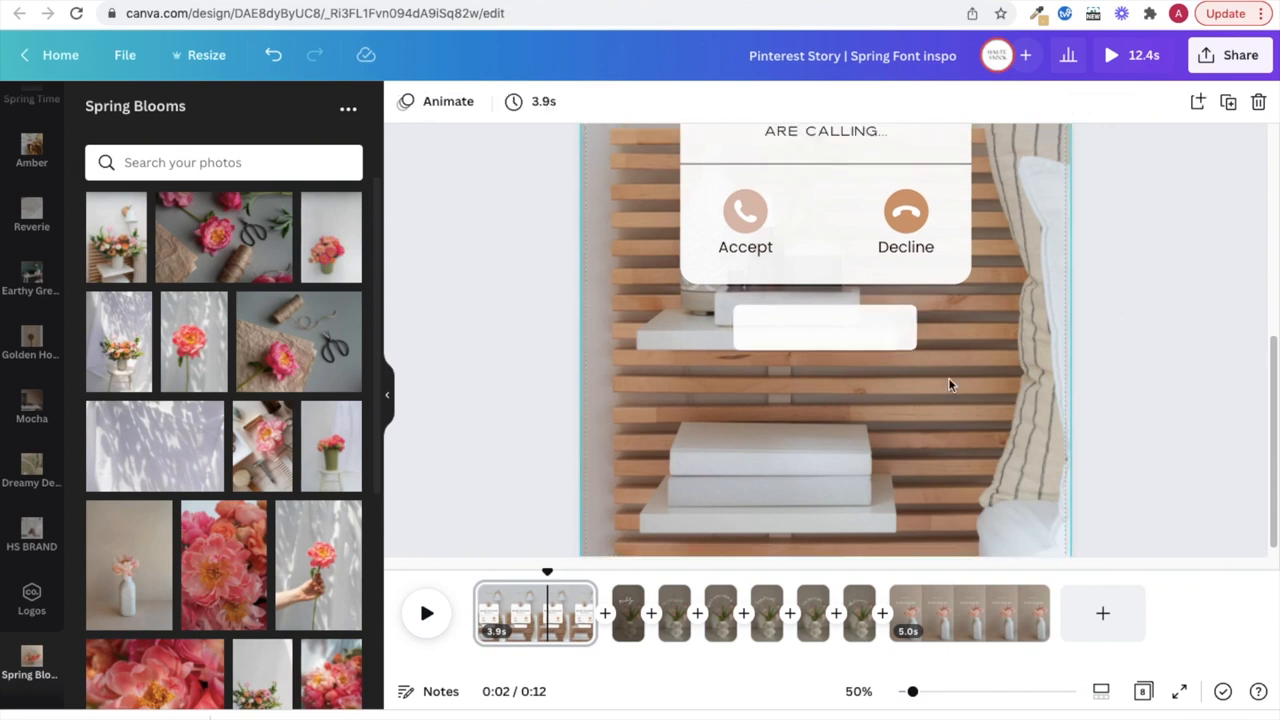
left_click(823, 473)
type("T")
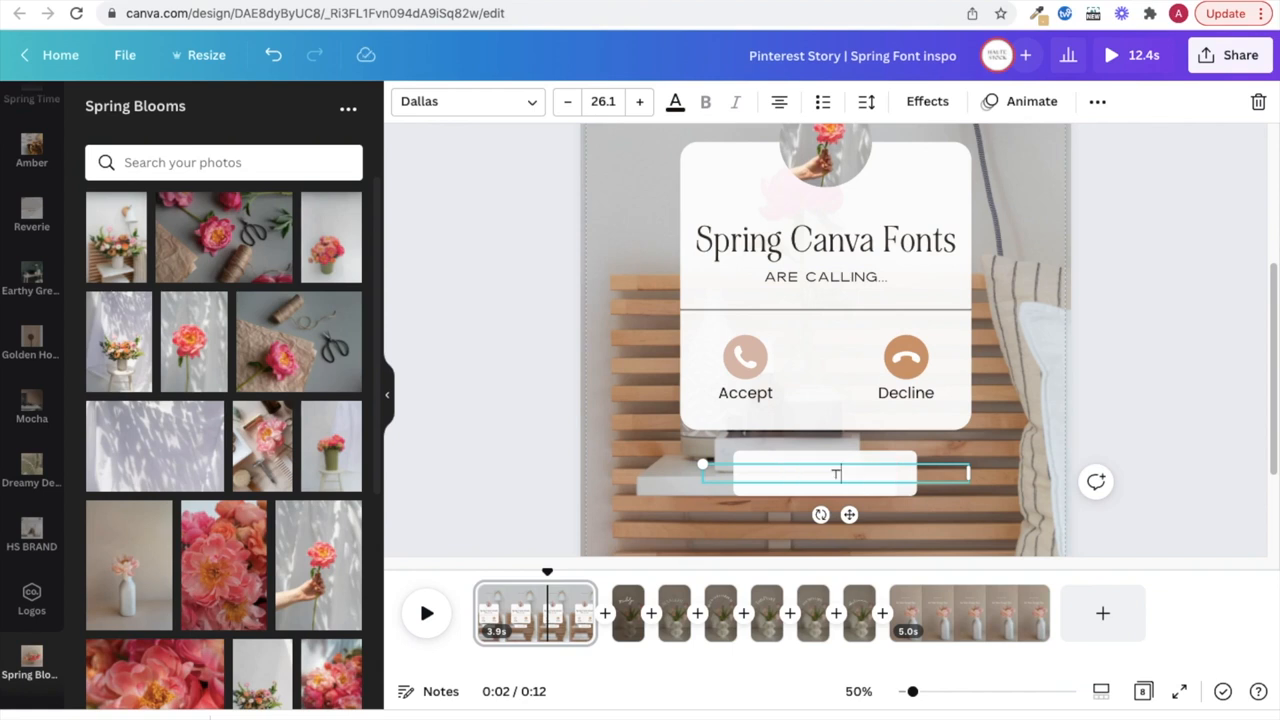
type("AP TO SEE")
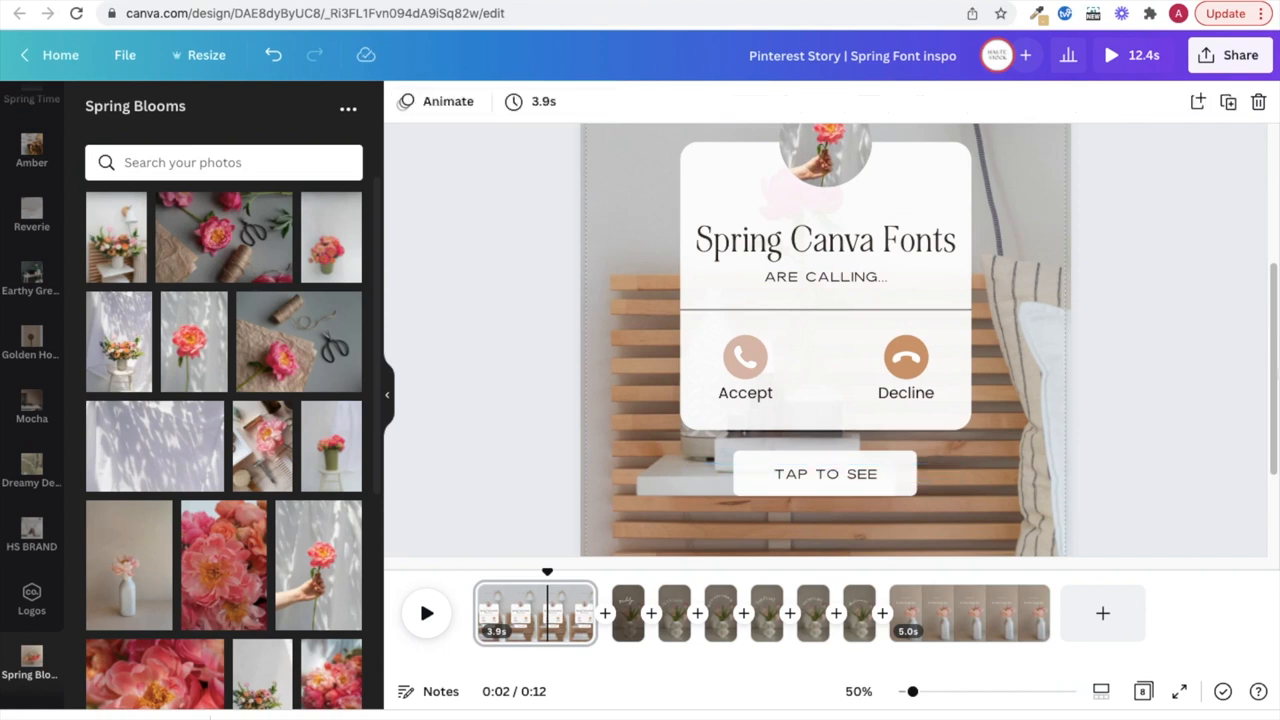
left_click(1239, 55)
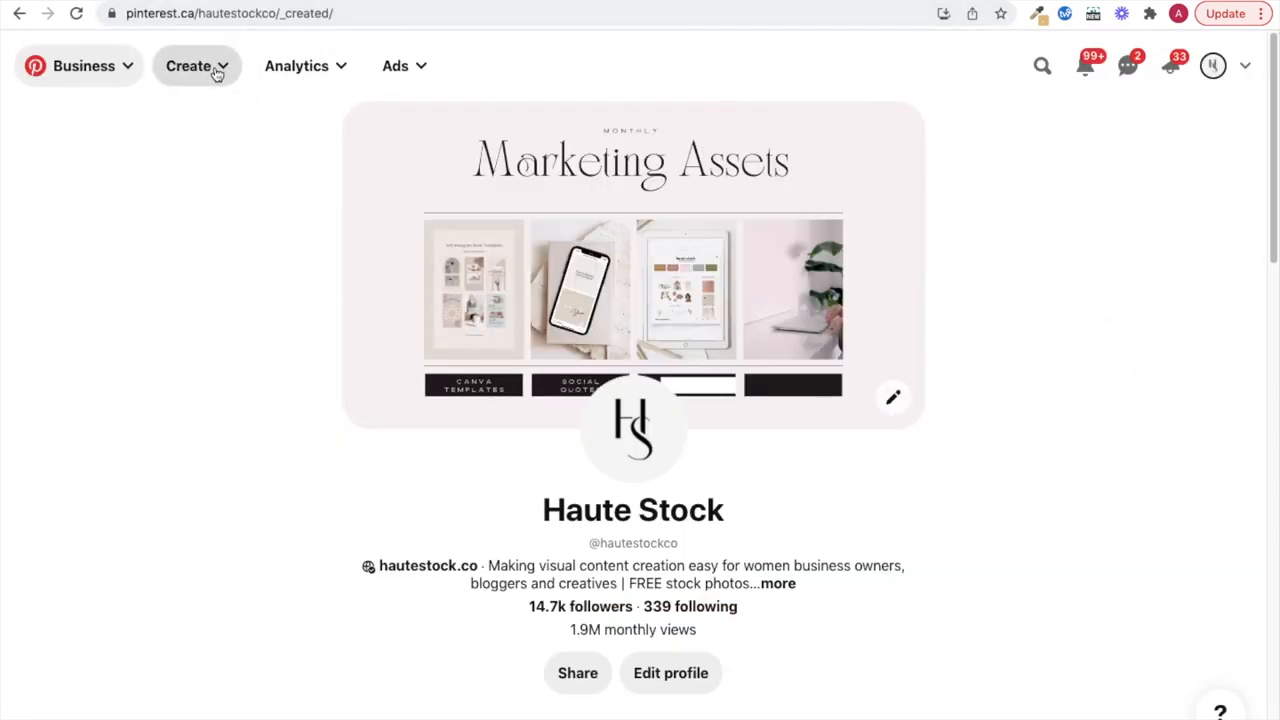
Create an Idea Pin with the uploaded Spring Canva Fonts video and play its preview
left_click(188, 65)
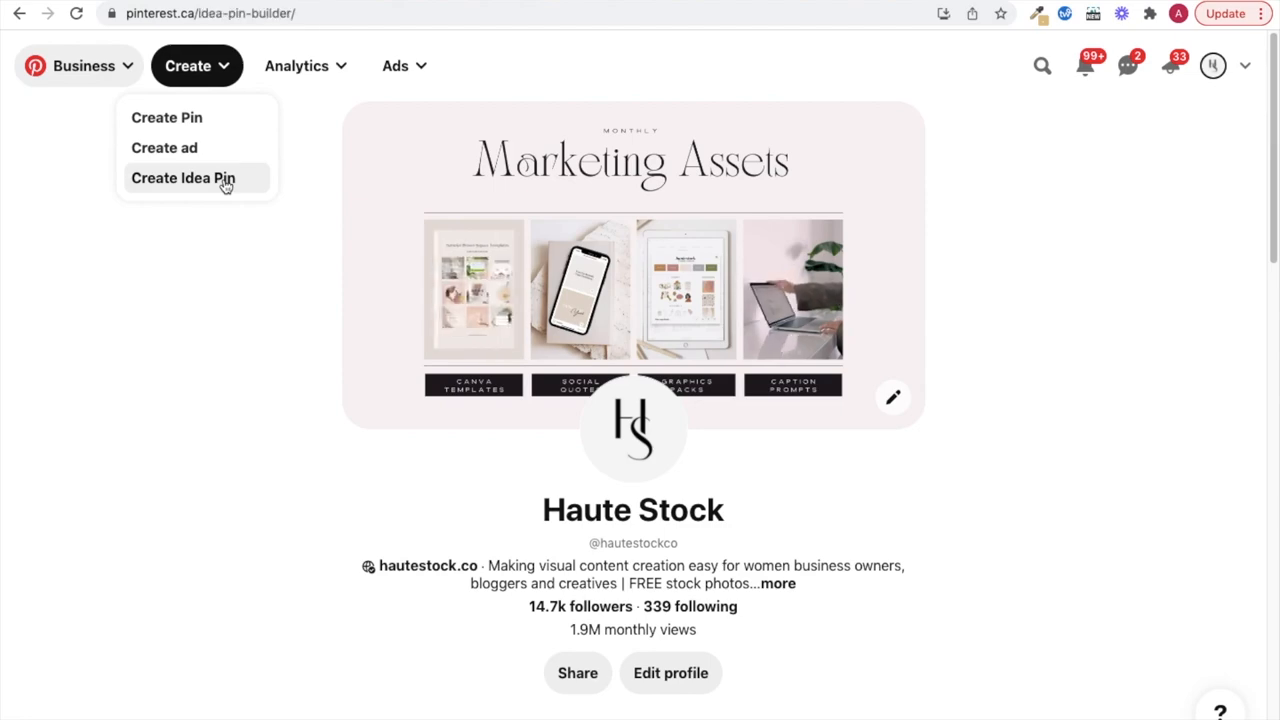
left_click(183, 177)
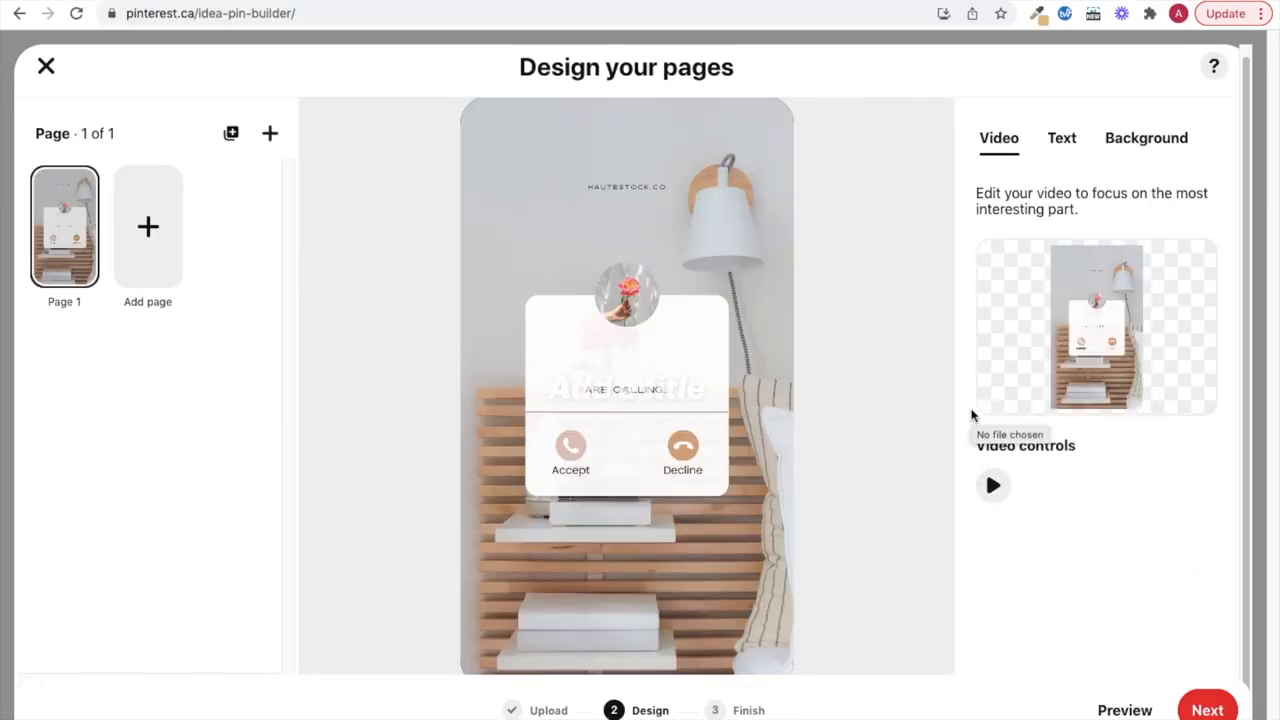
left_click(1061, 138)
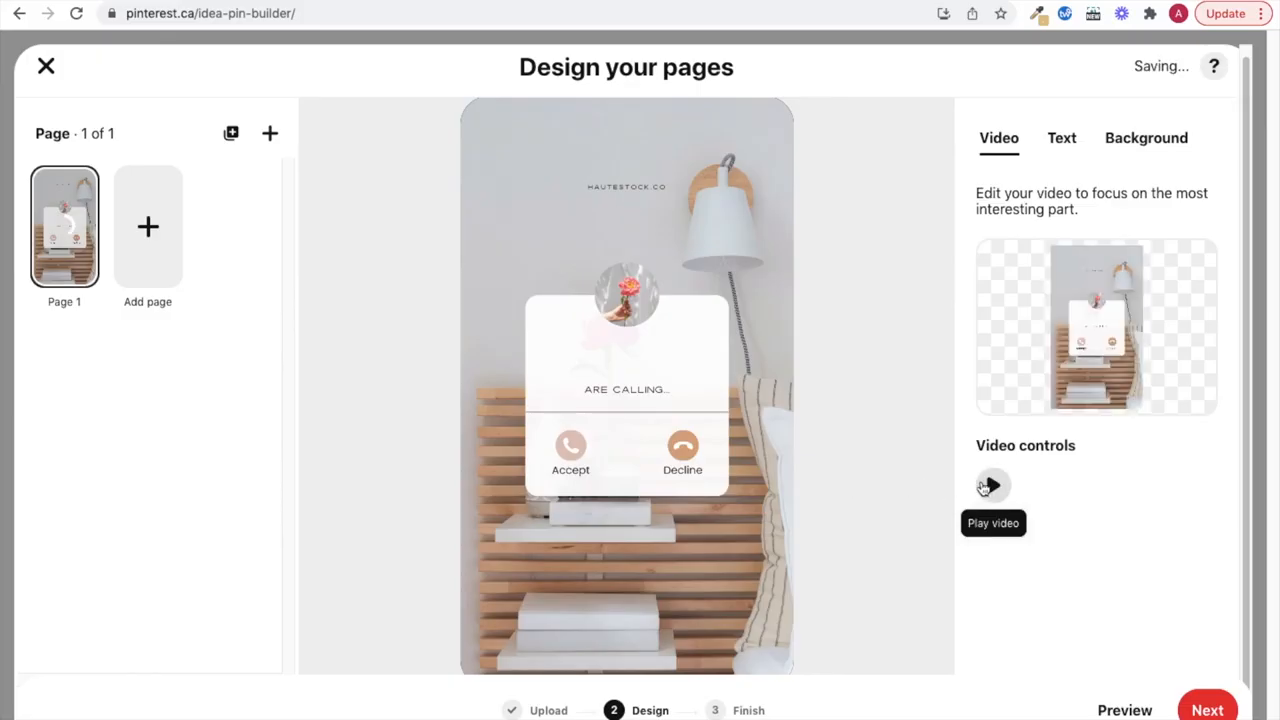
left_click(991, 485)
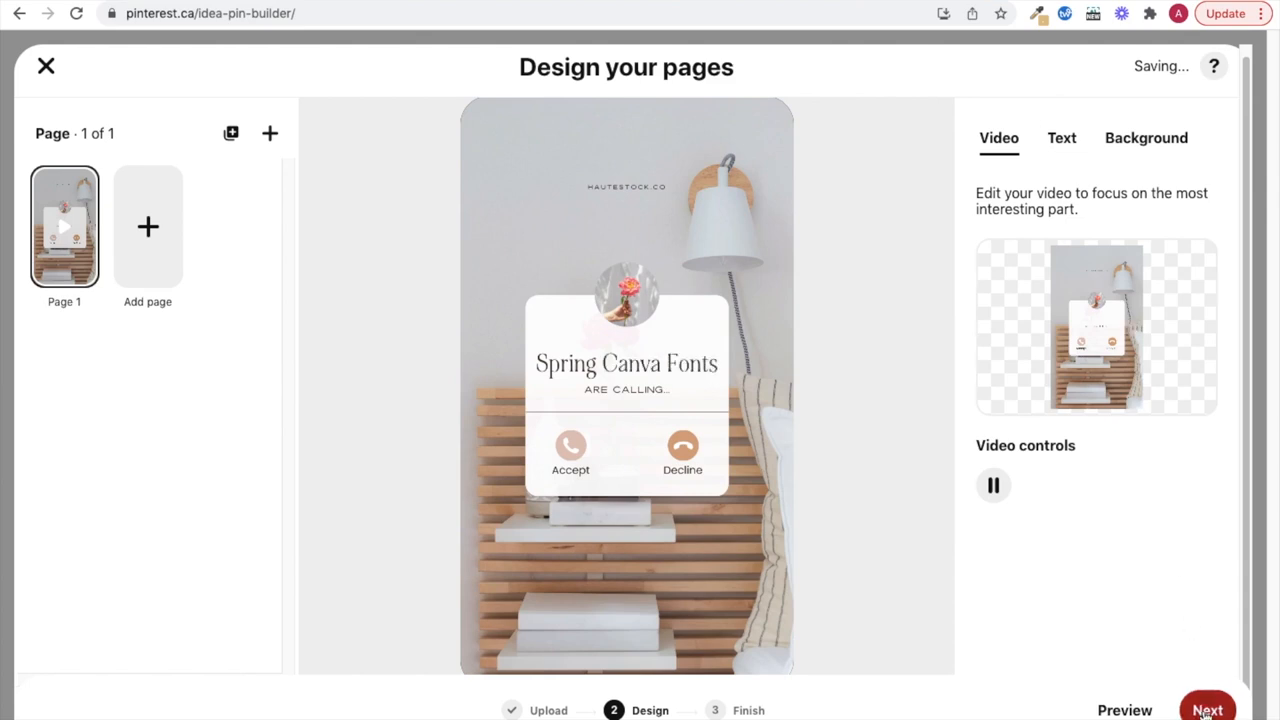
Title the Idea Pin 'Spring Font Inspo from Canva'
left_click(1207, 710)
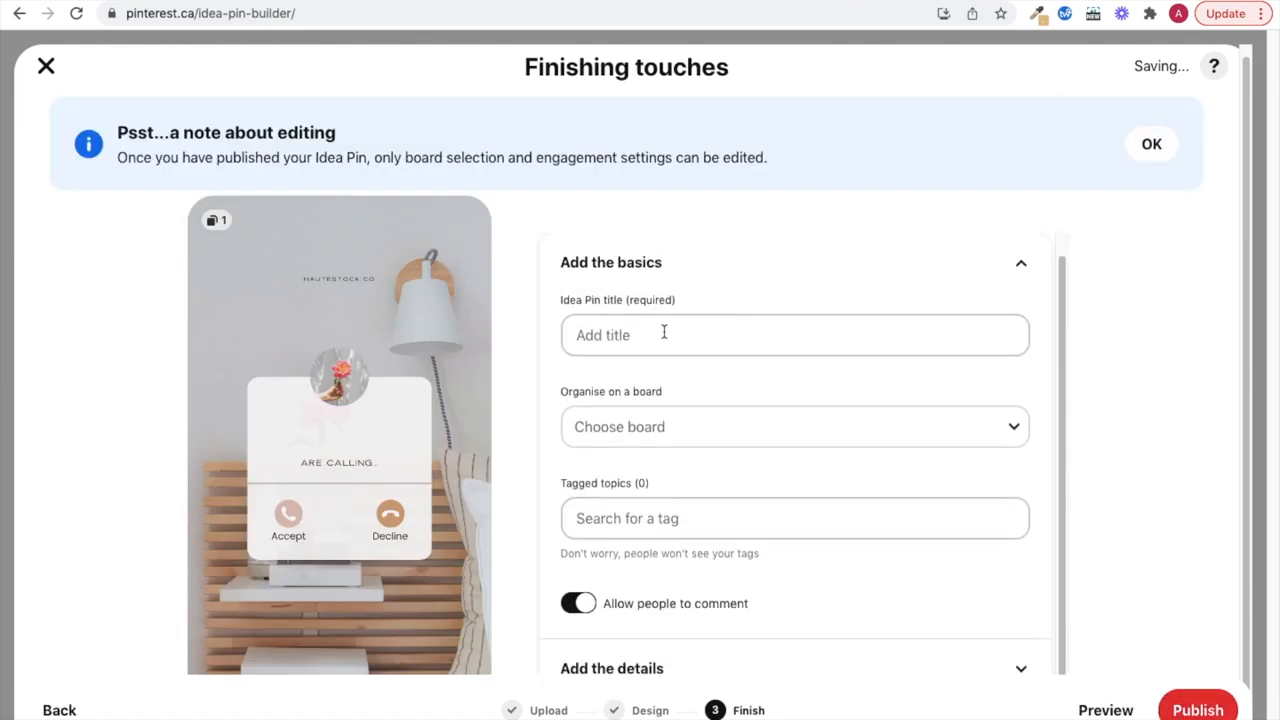
left_click(795, 335)
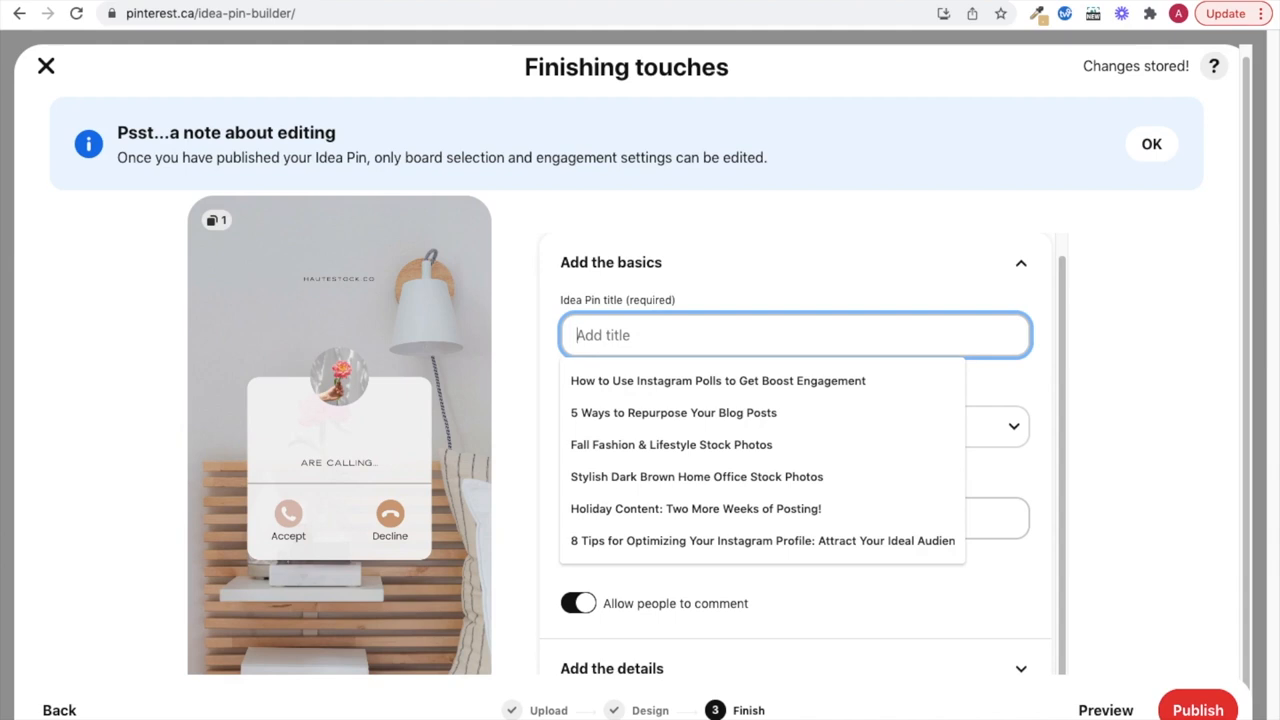
type("Spring")
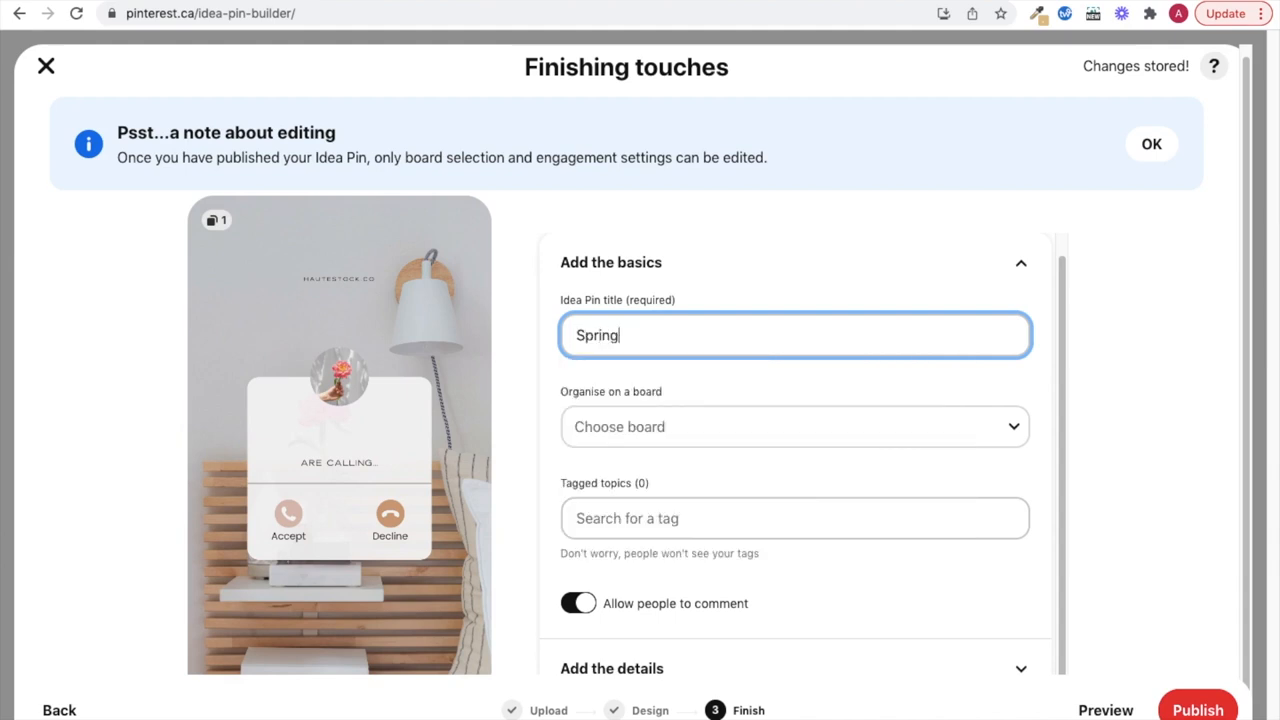
type("Font Inspo fro")
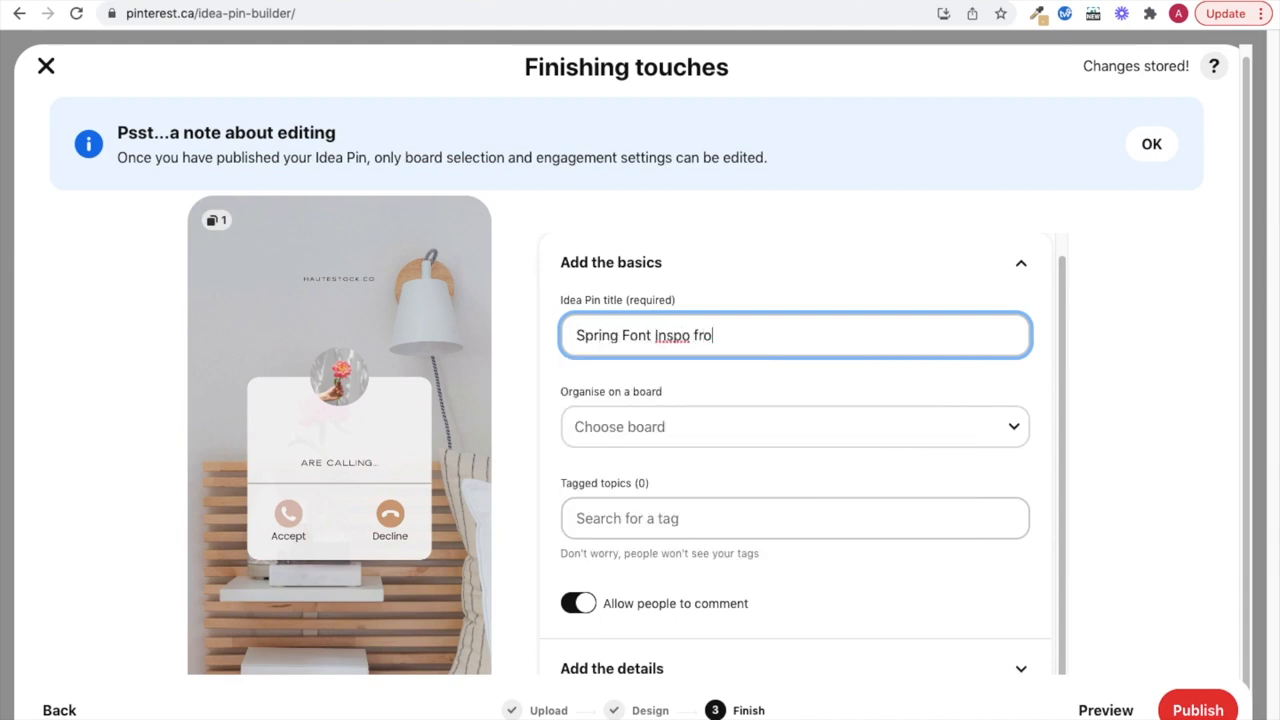
type("m Canva")
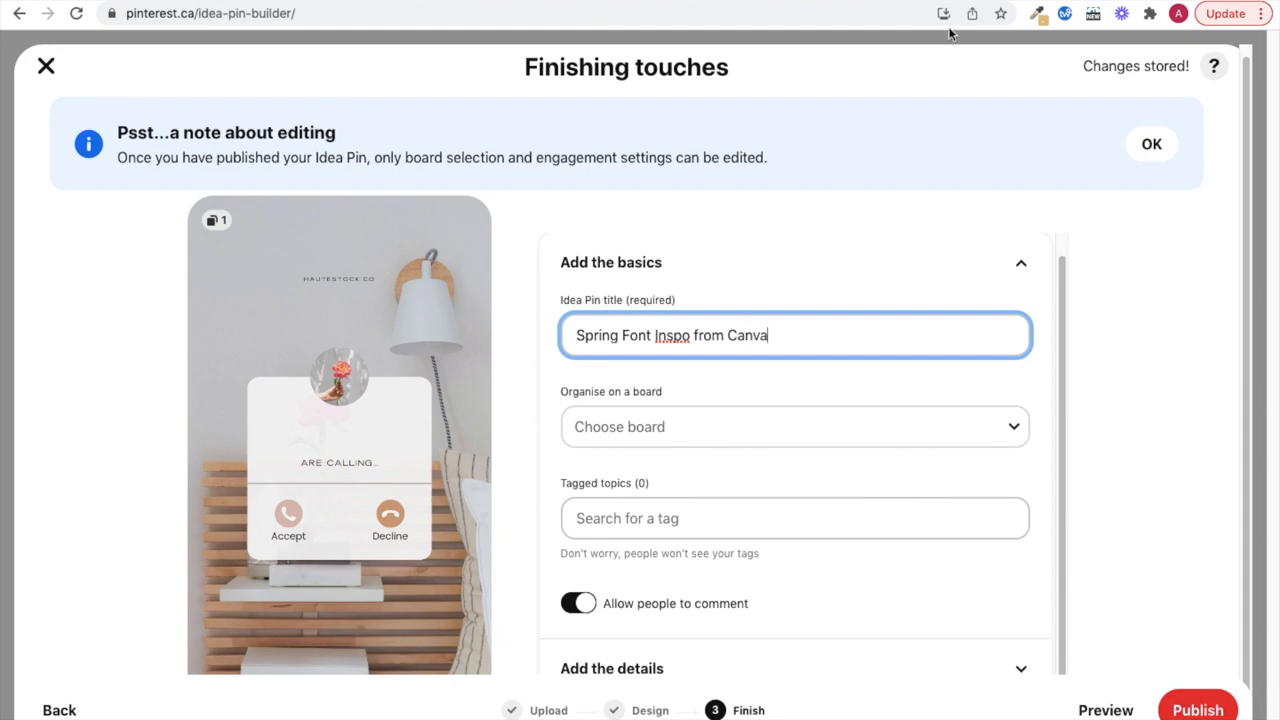
Choose the Graphic Design board and add a font topic tag
type("de")
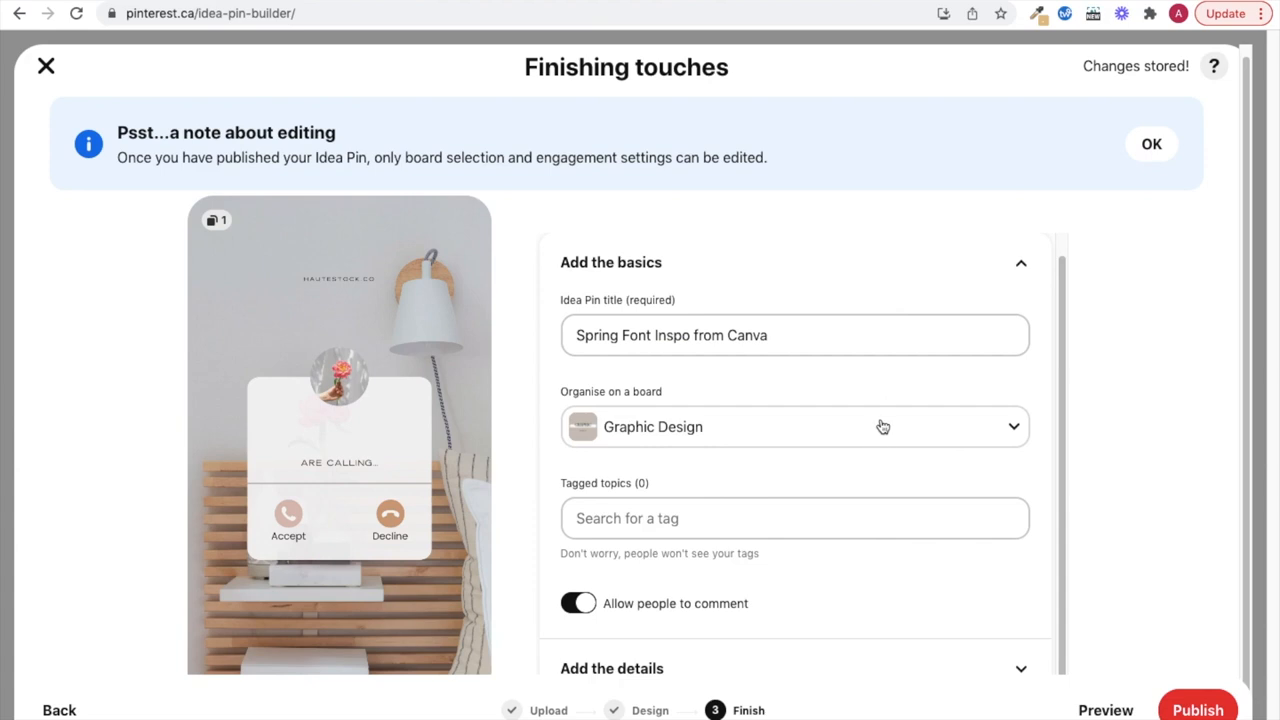
type("sp")
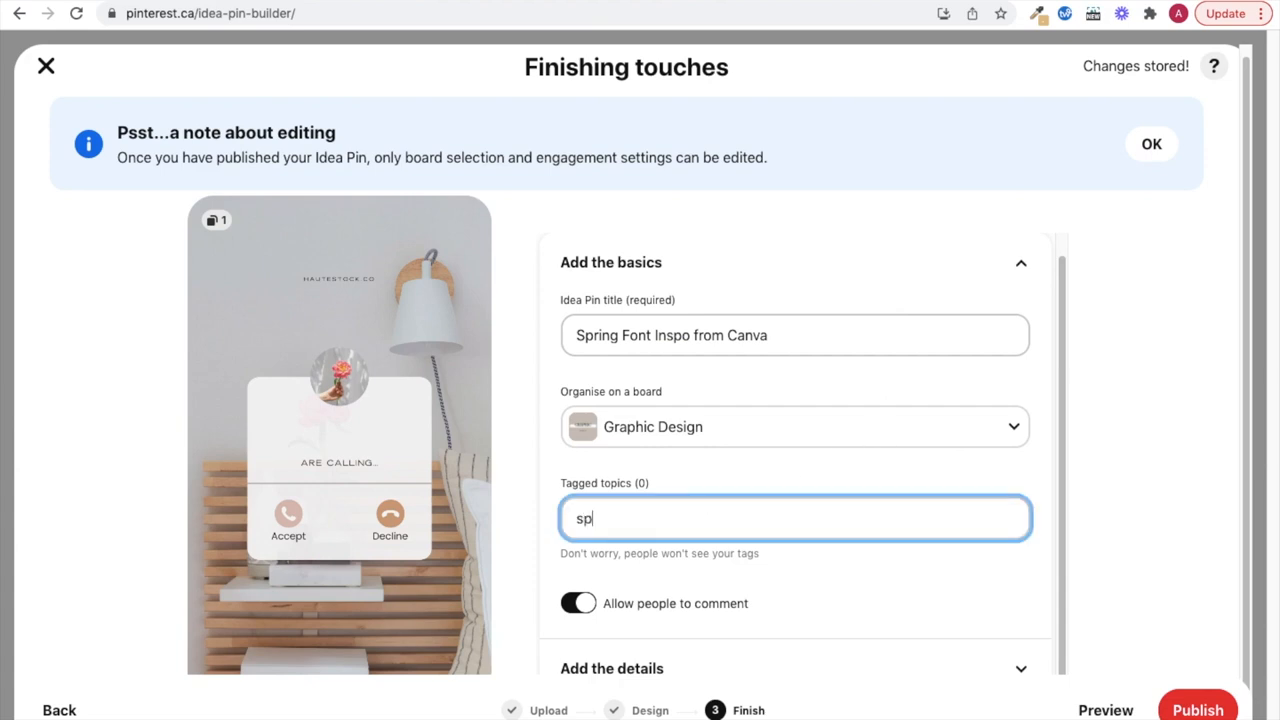
type("ring f")
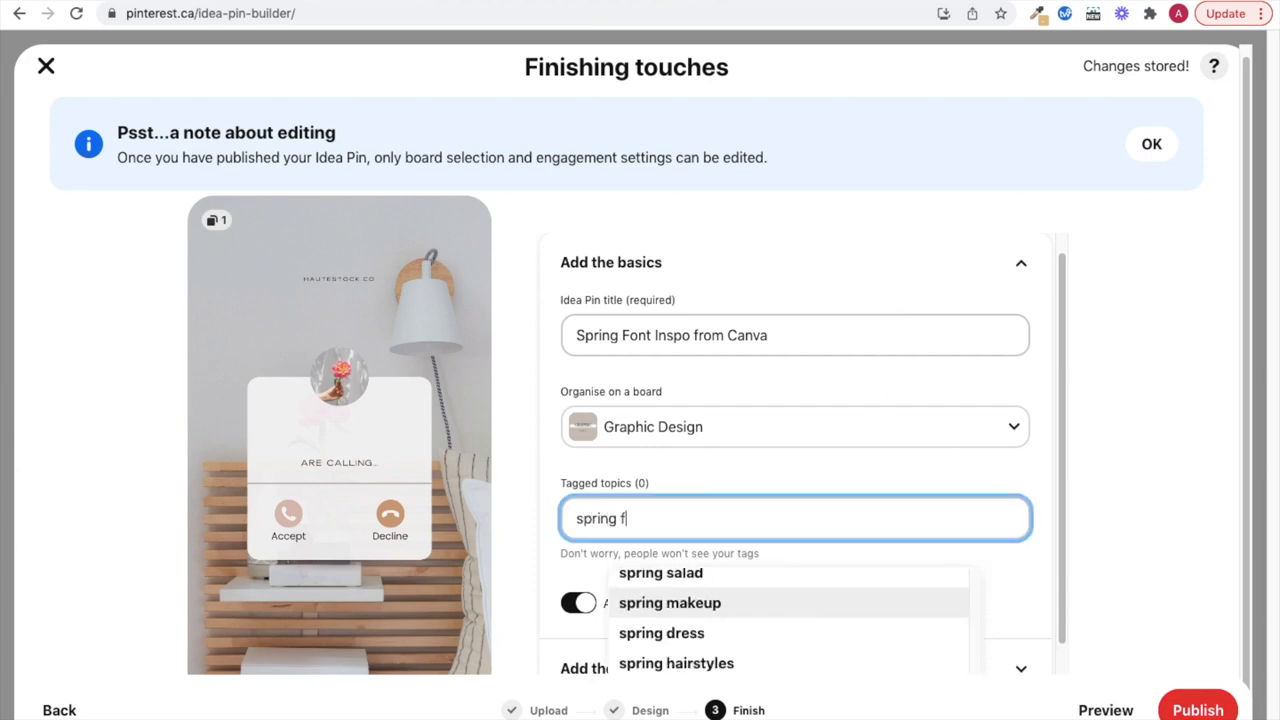
key("Backspace")
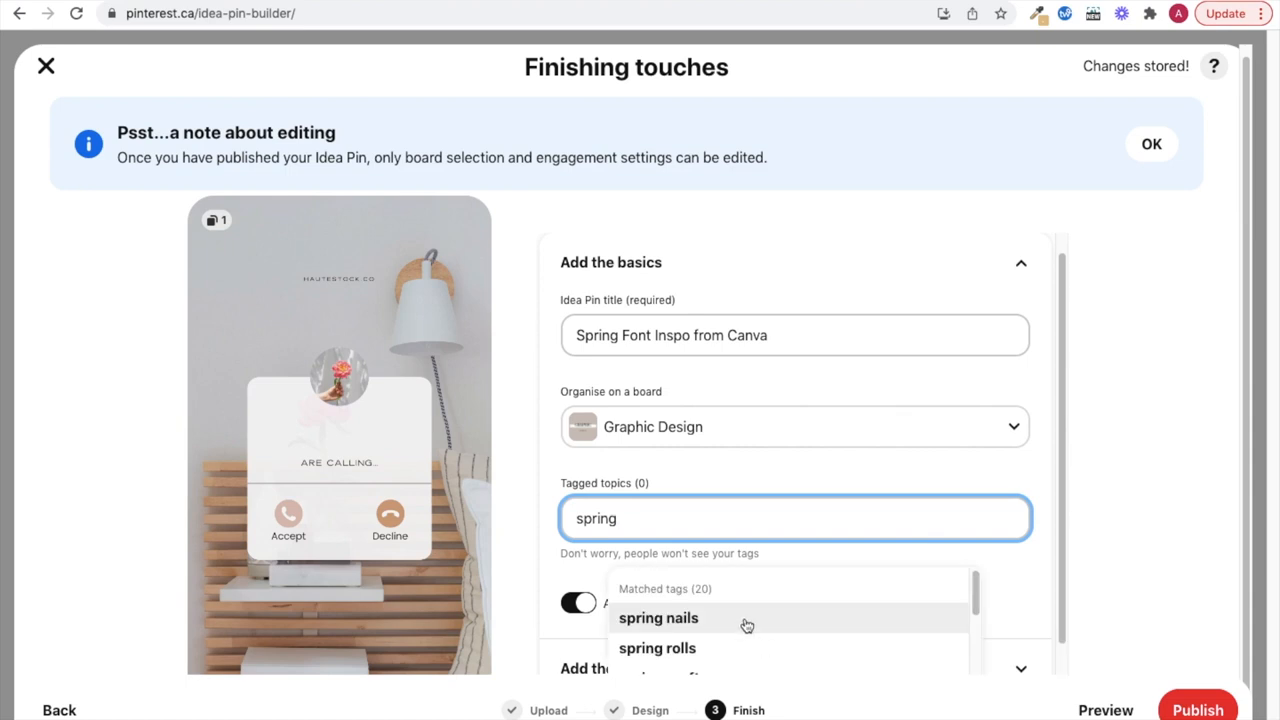
type("desi")
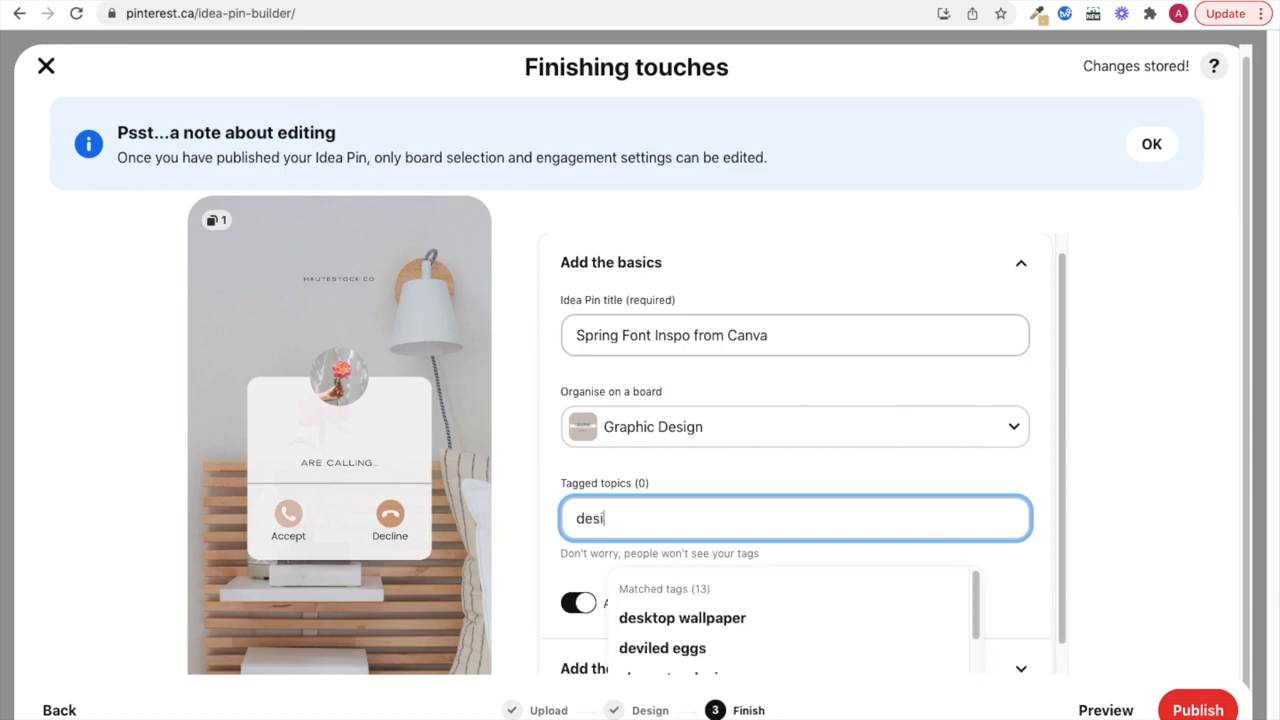
type("font")
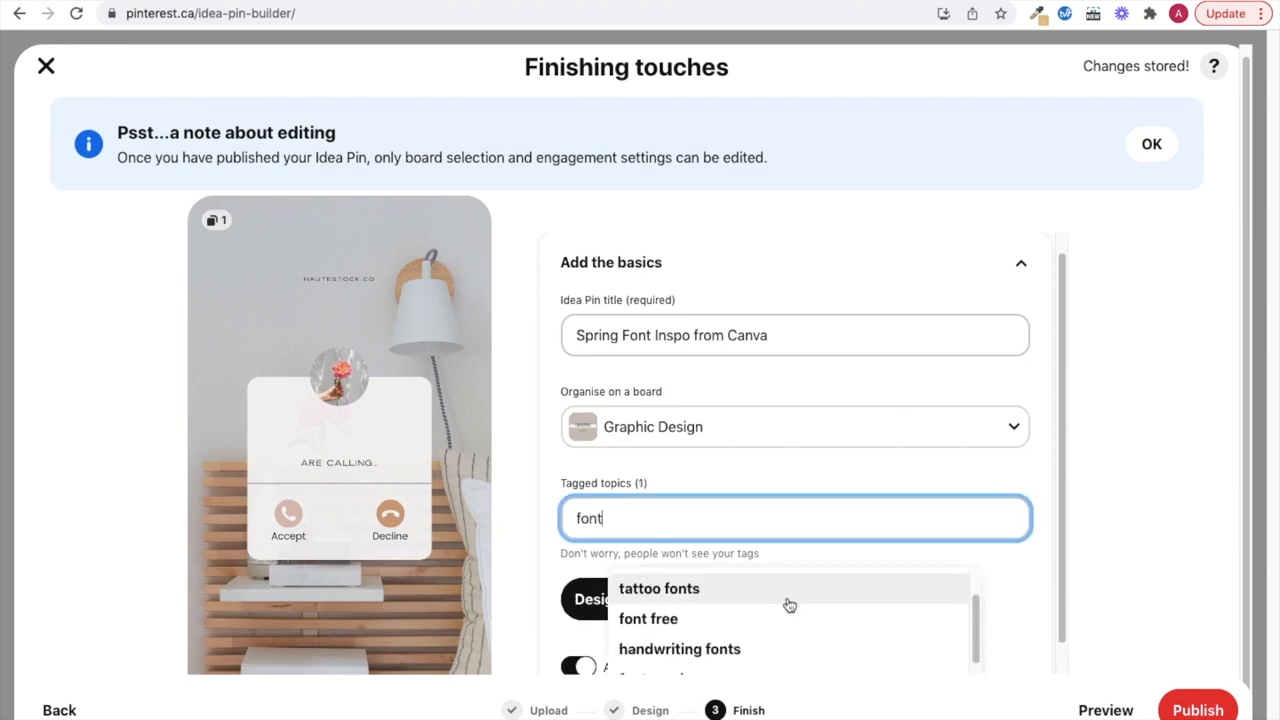
scroll("down", 3)
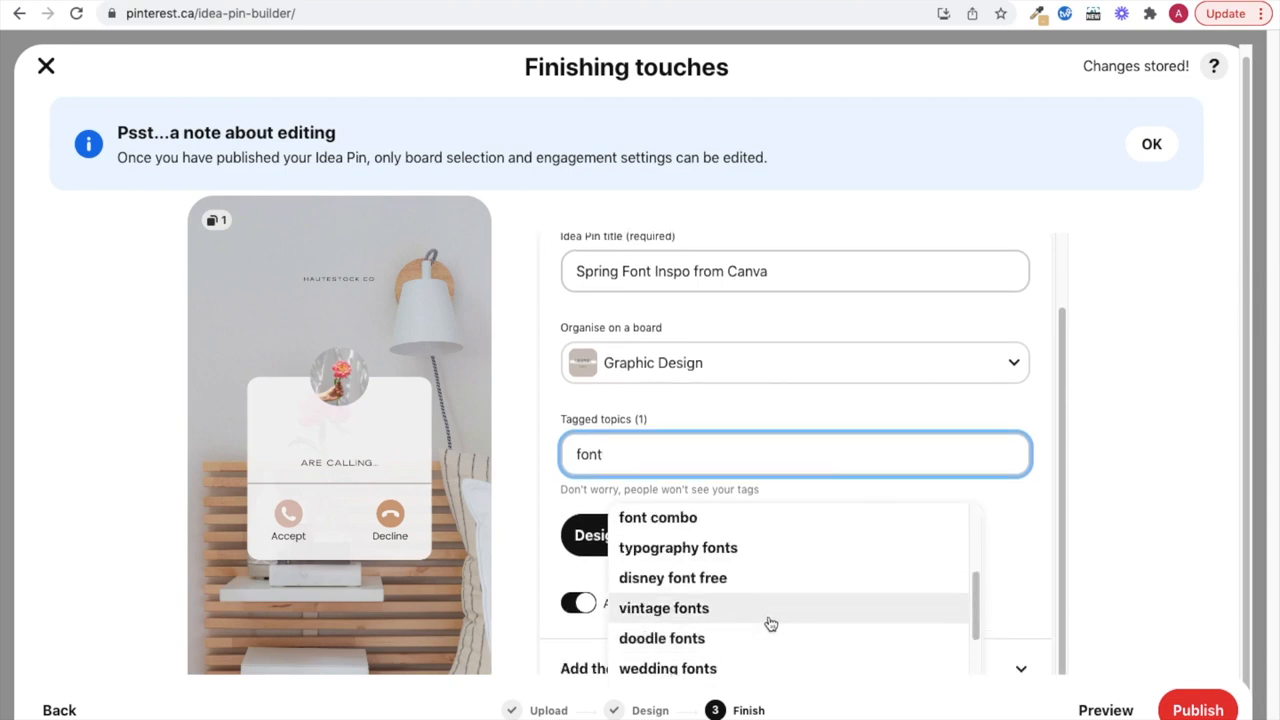
left_click(677, 547)
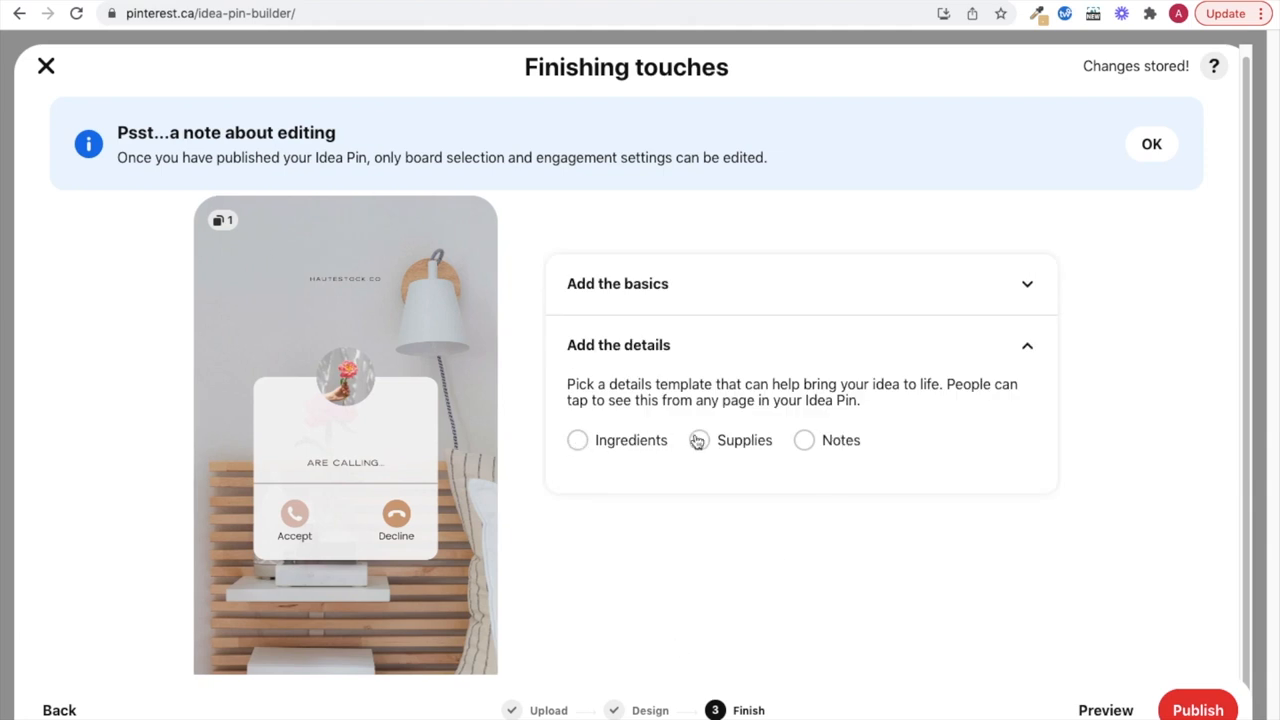
Enter notes beginning 'Looking for spring design inspiration for your business?' and publish the pin
left_click(804, 440)
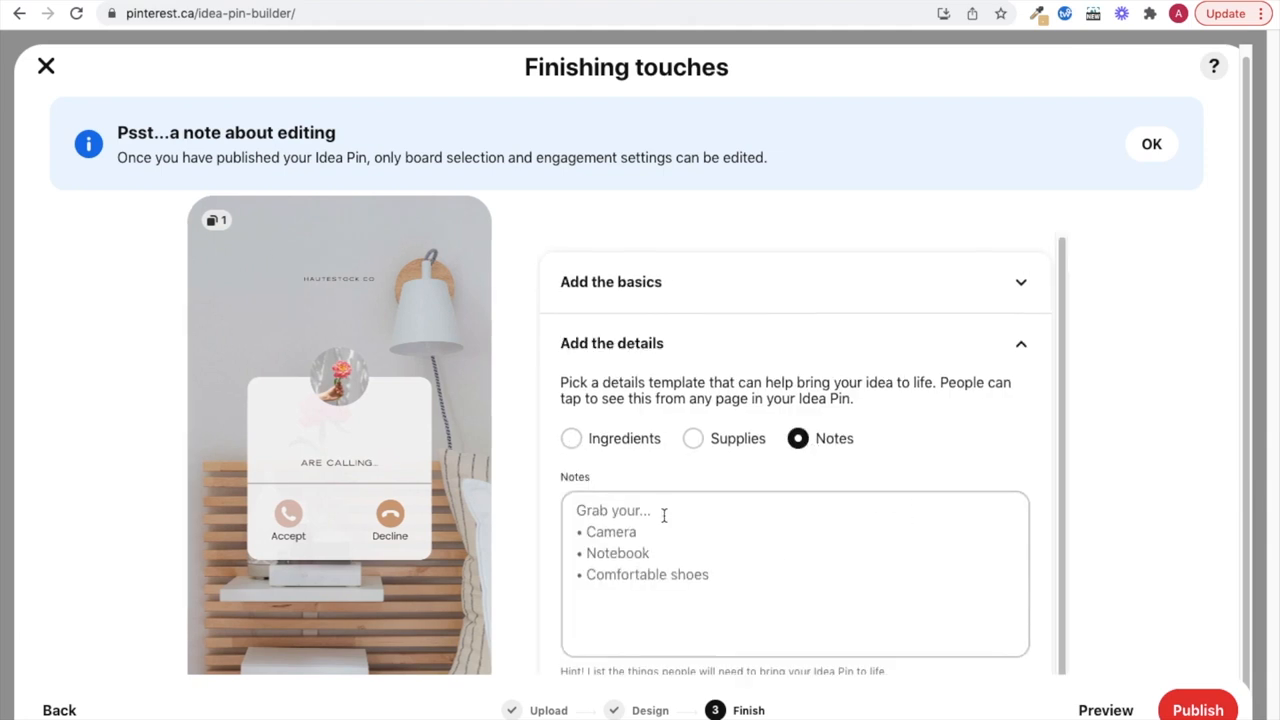
type("Looking for spring design inspiration for your business? Haute Stock")
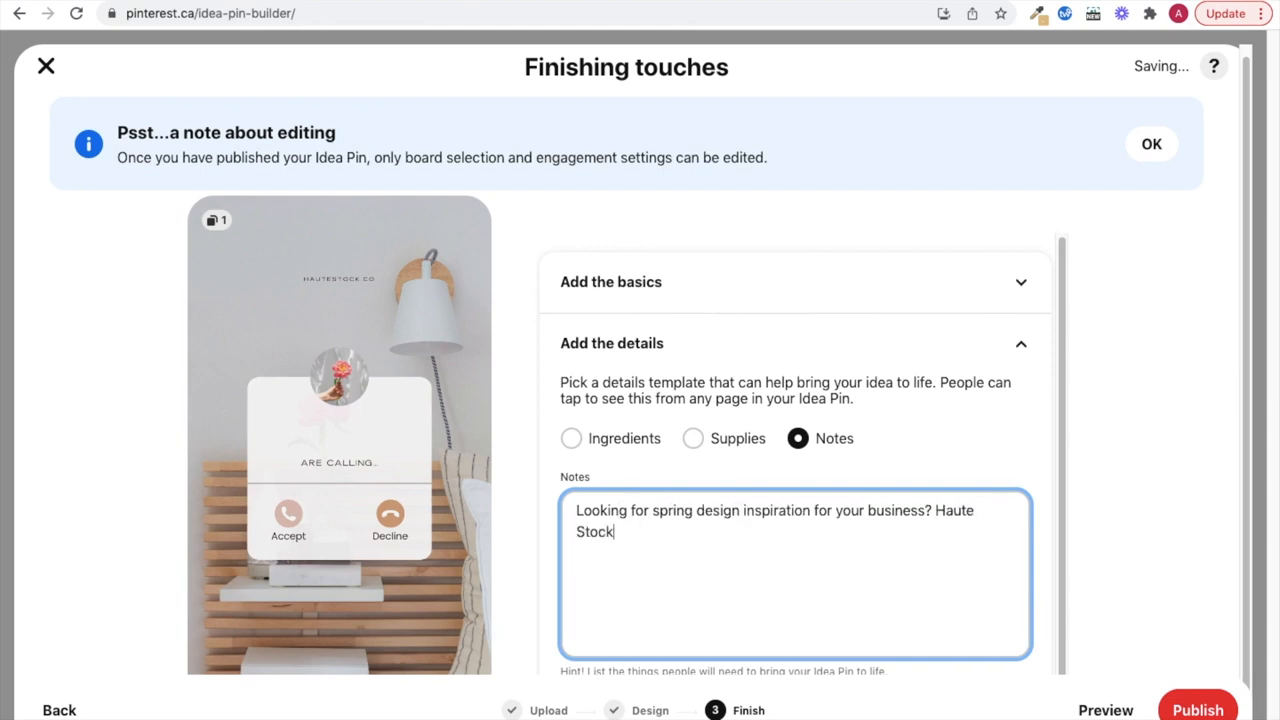
type("We're sharing Haute")
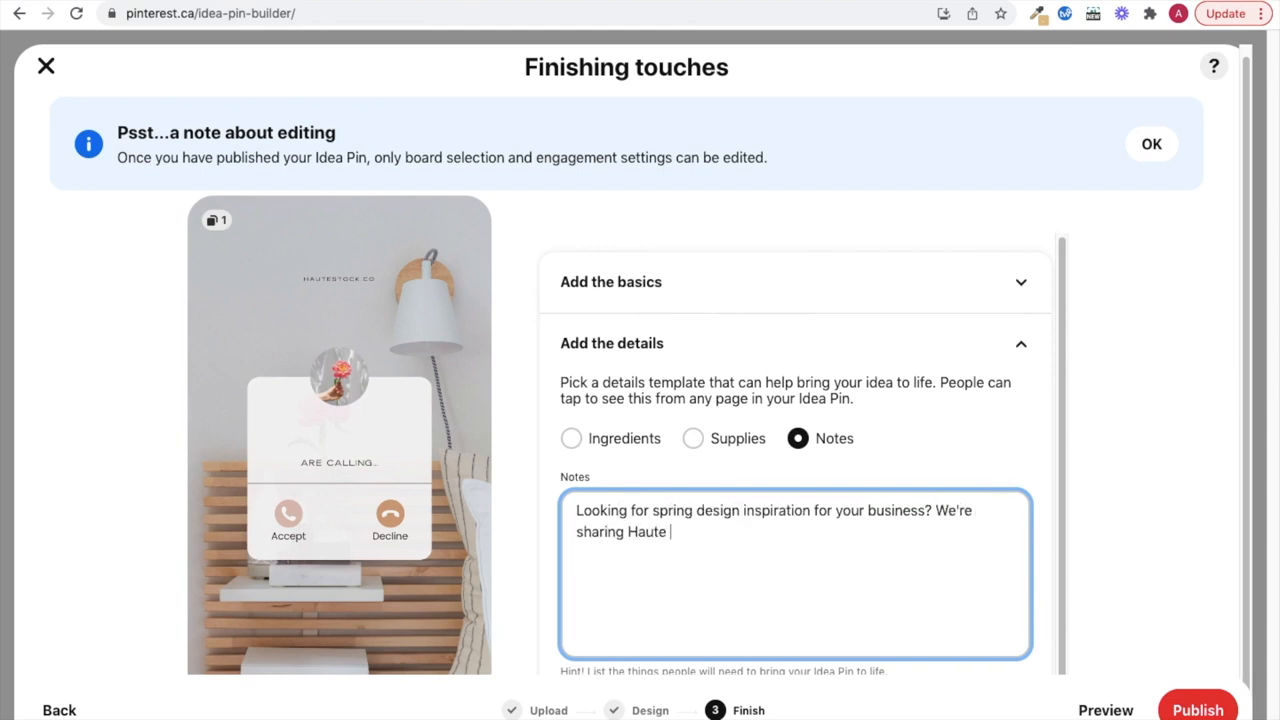
type("Stock's must-have spring font finds from Canva.")
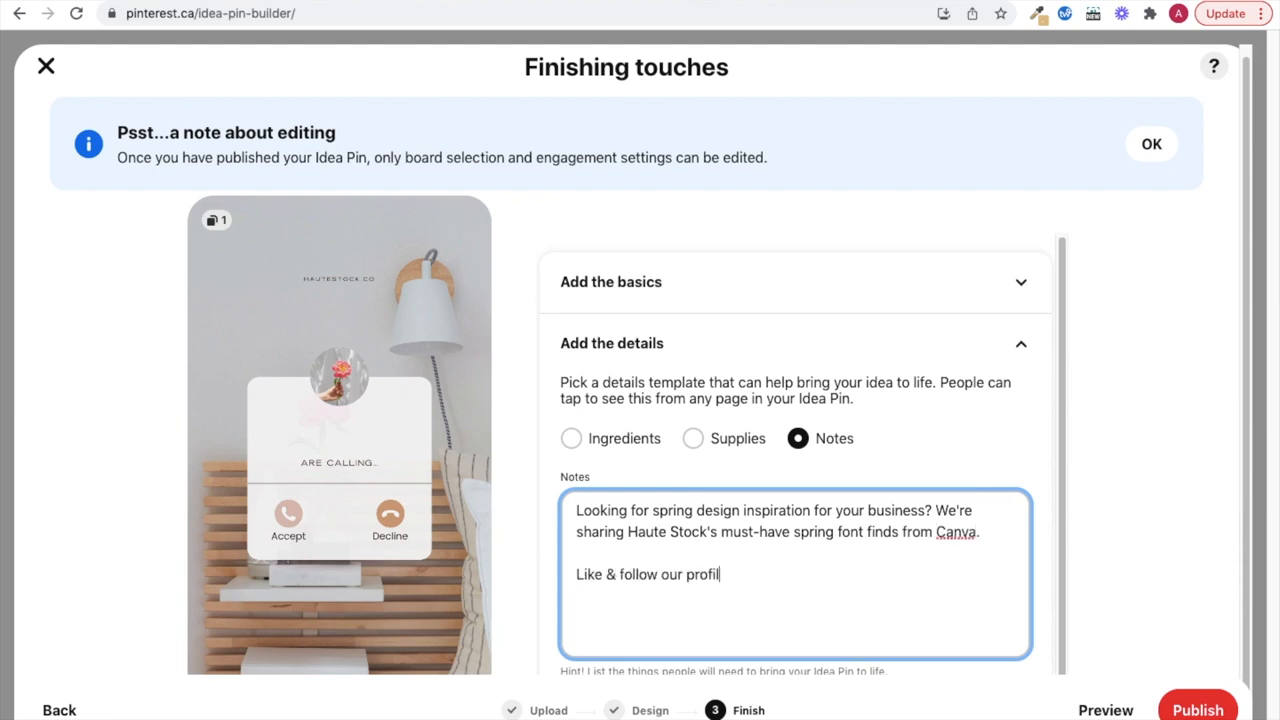
type("e for more design & branding tips.")
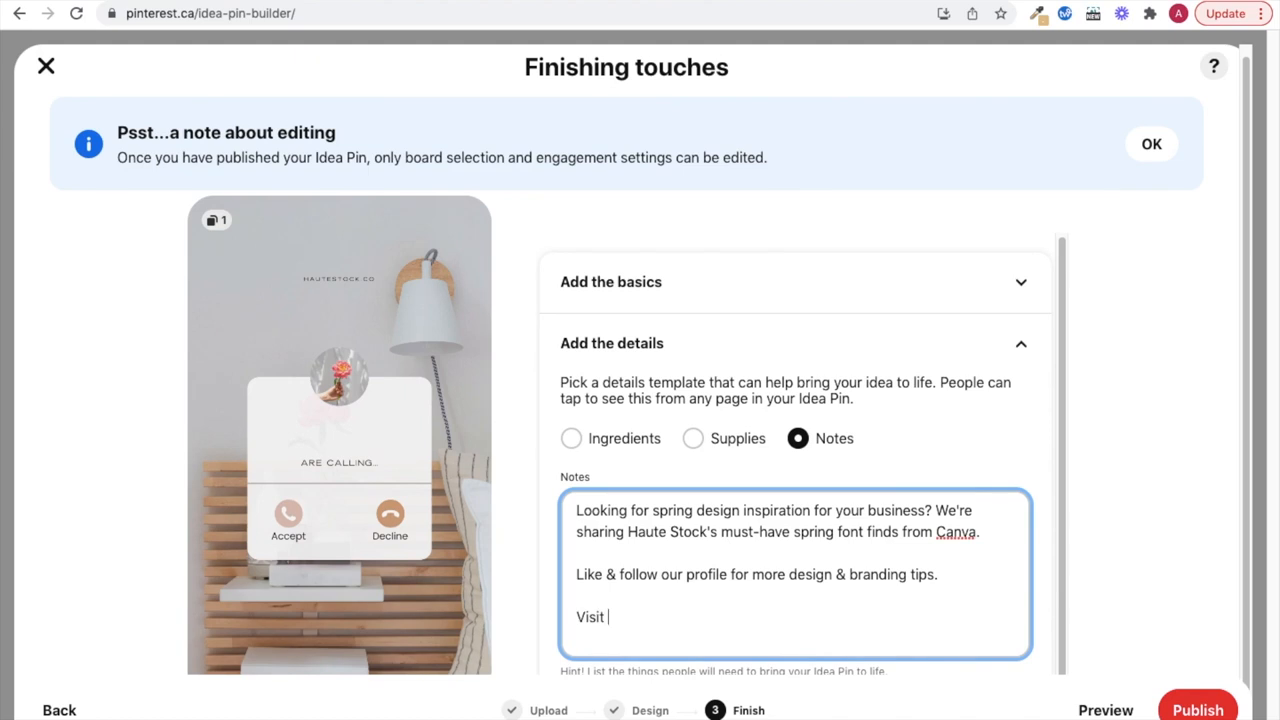
type("hautestock.co to learn more about our membership")
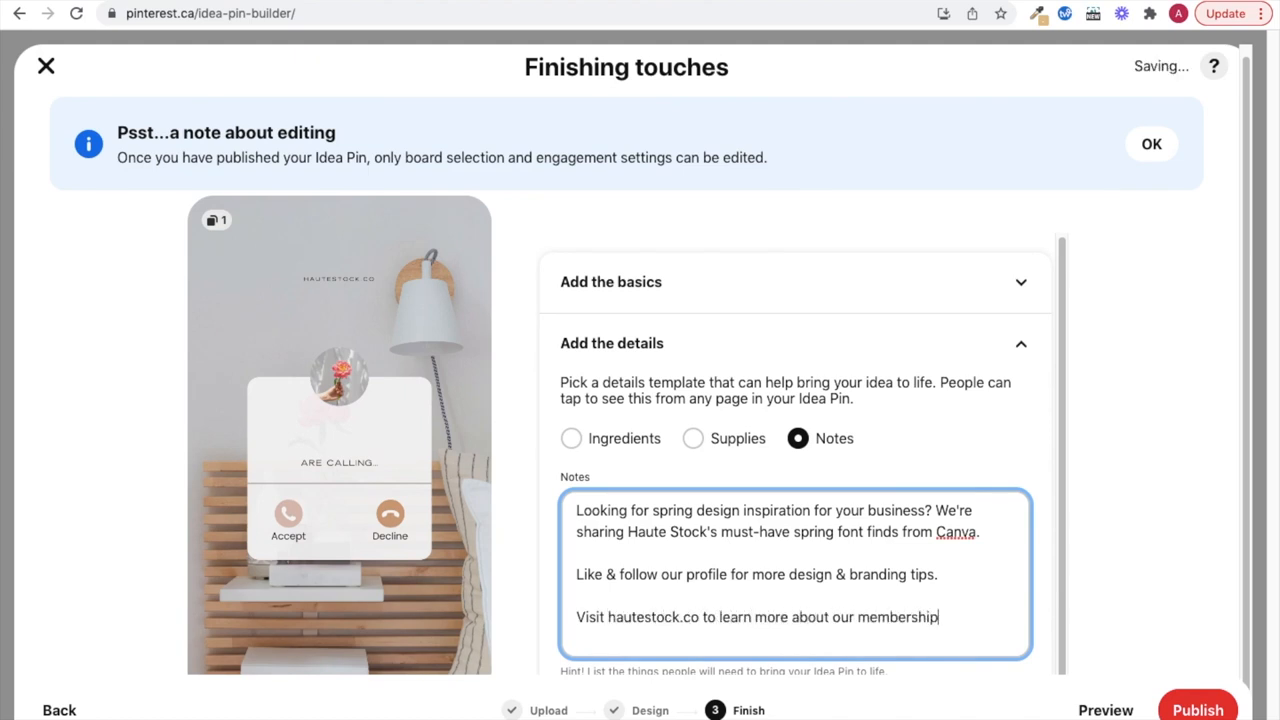
type("that helps female owned businesses grow and attract their id")
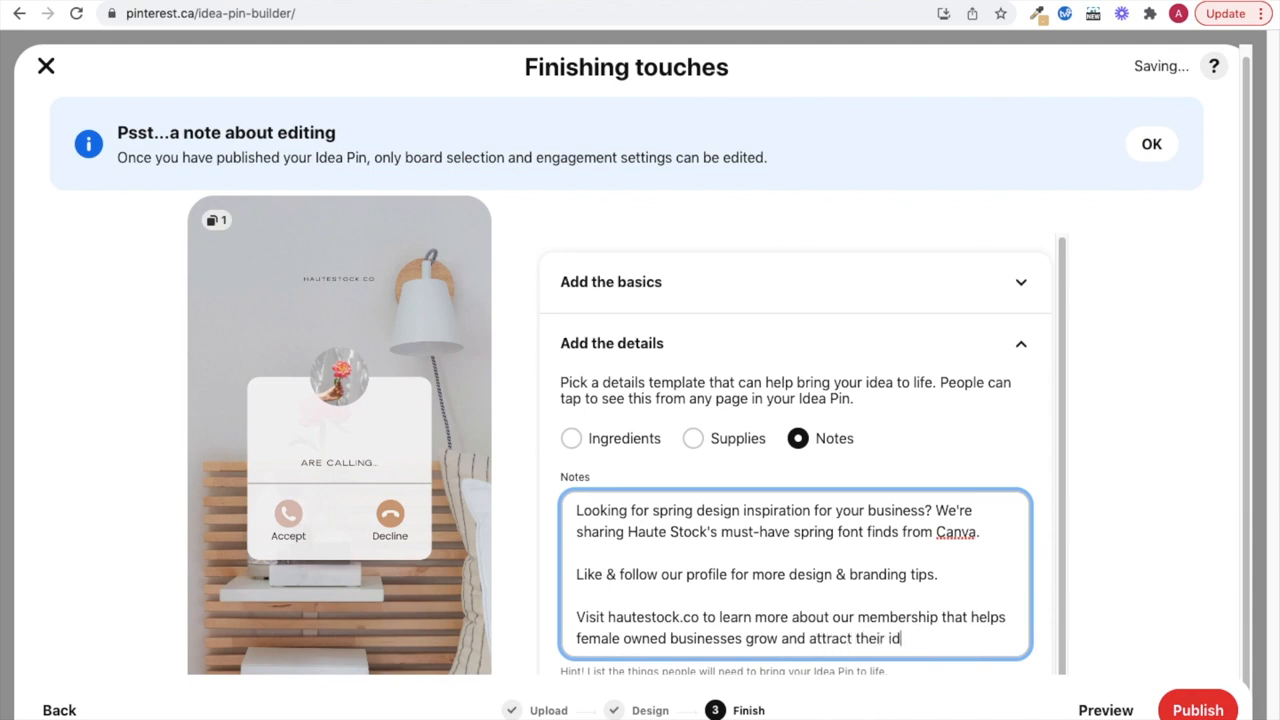
type("eal audience.")
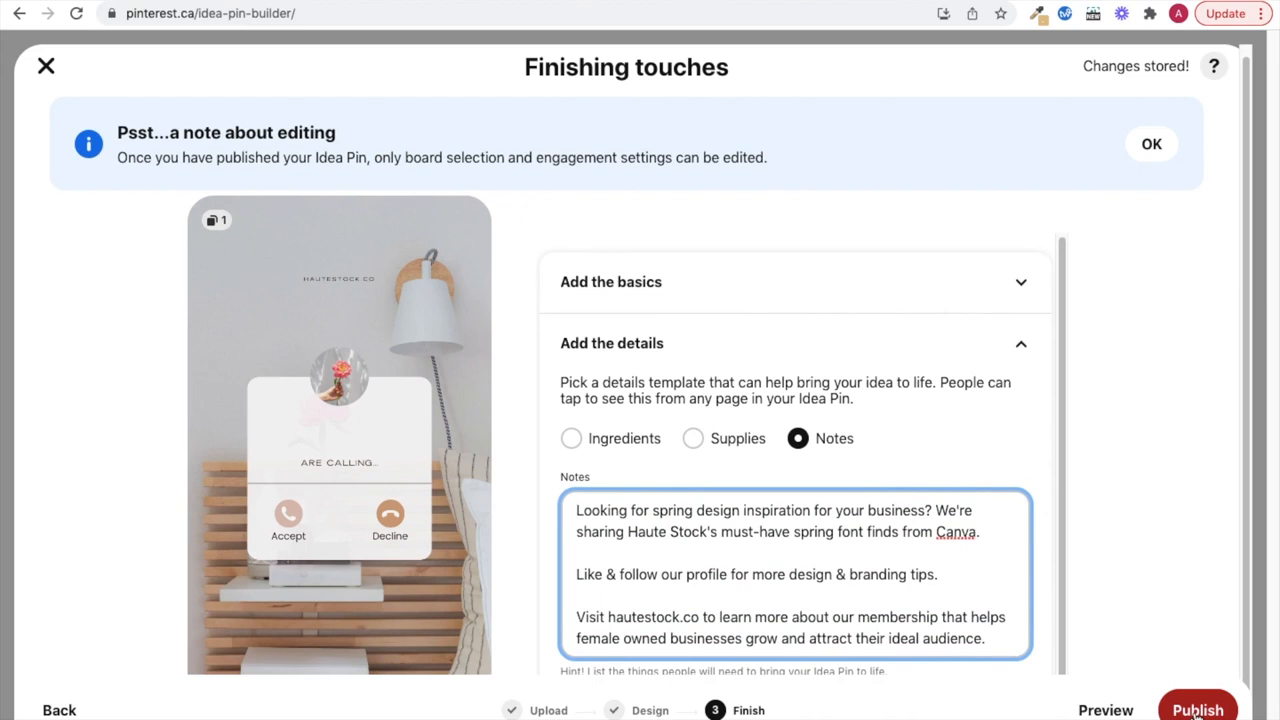
left_click(1197, 710)
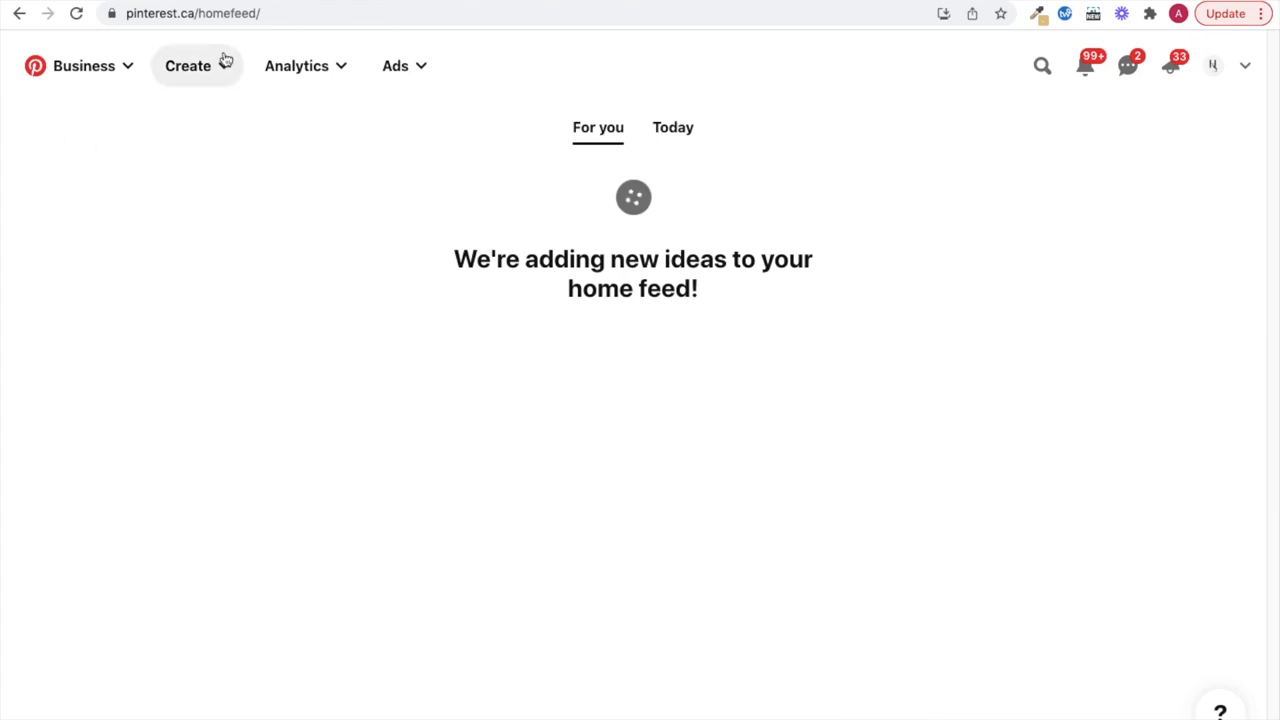
Build an eight-page Idea Pin from the Pinterest Story Spring Font Inspo images and proceed to details
left_click(197, 65)
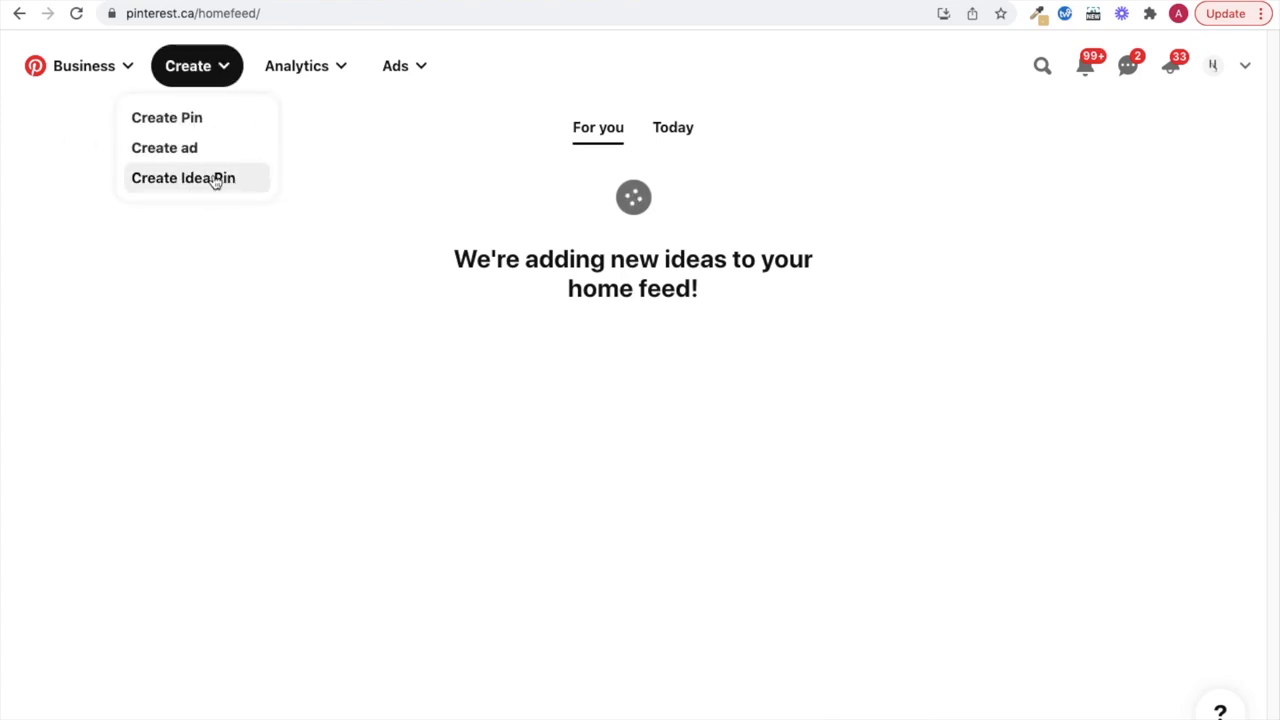
left_click(183, 177)
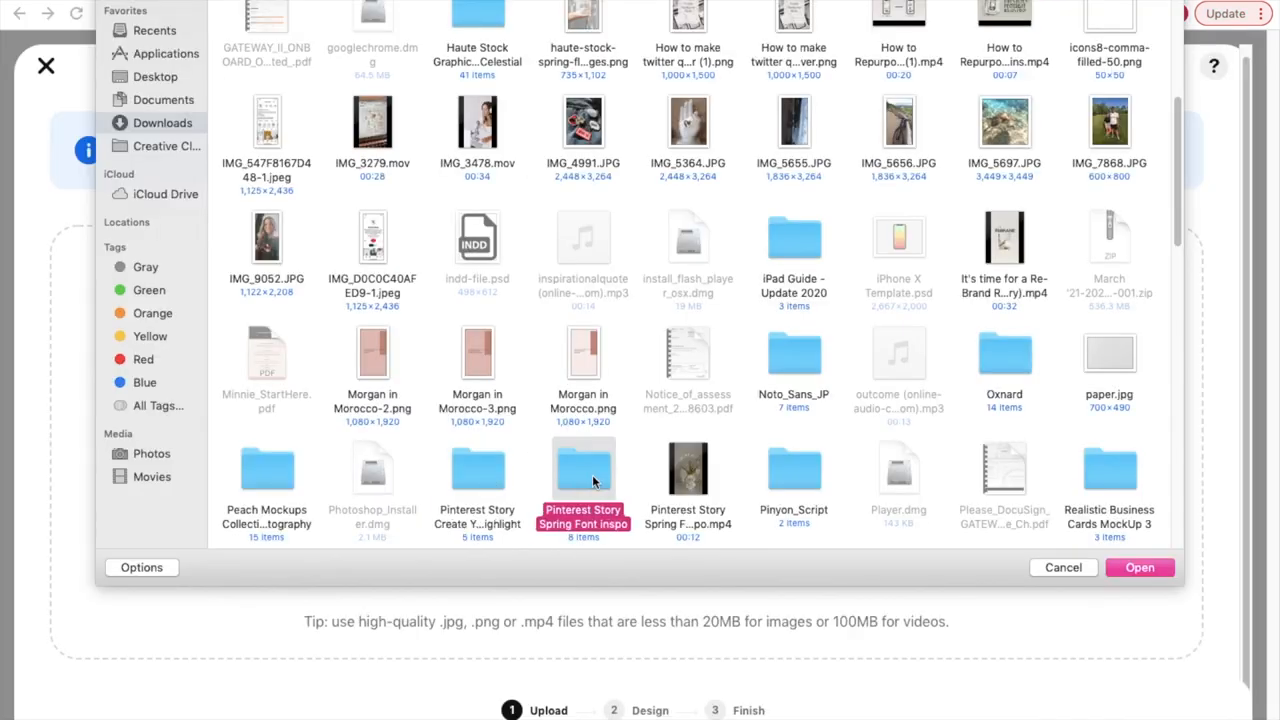
double_click(583, 468)
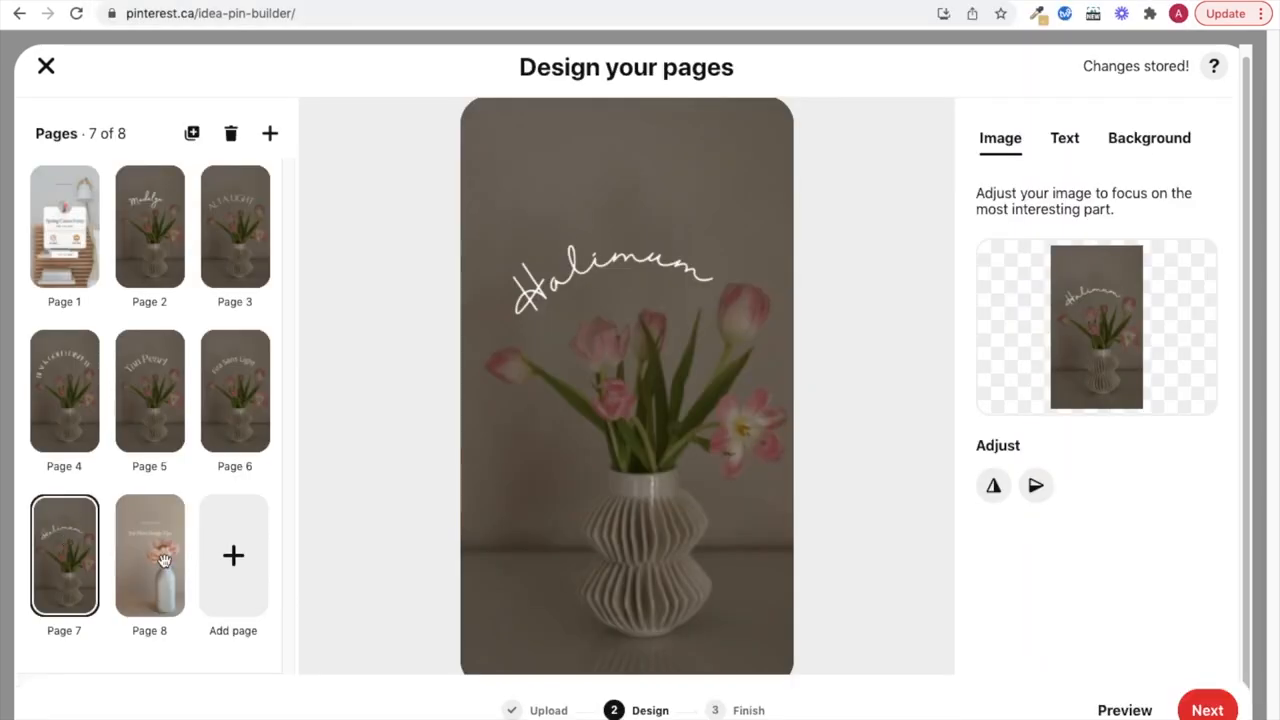
left_click(149, 555)
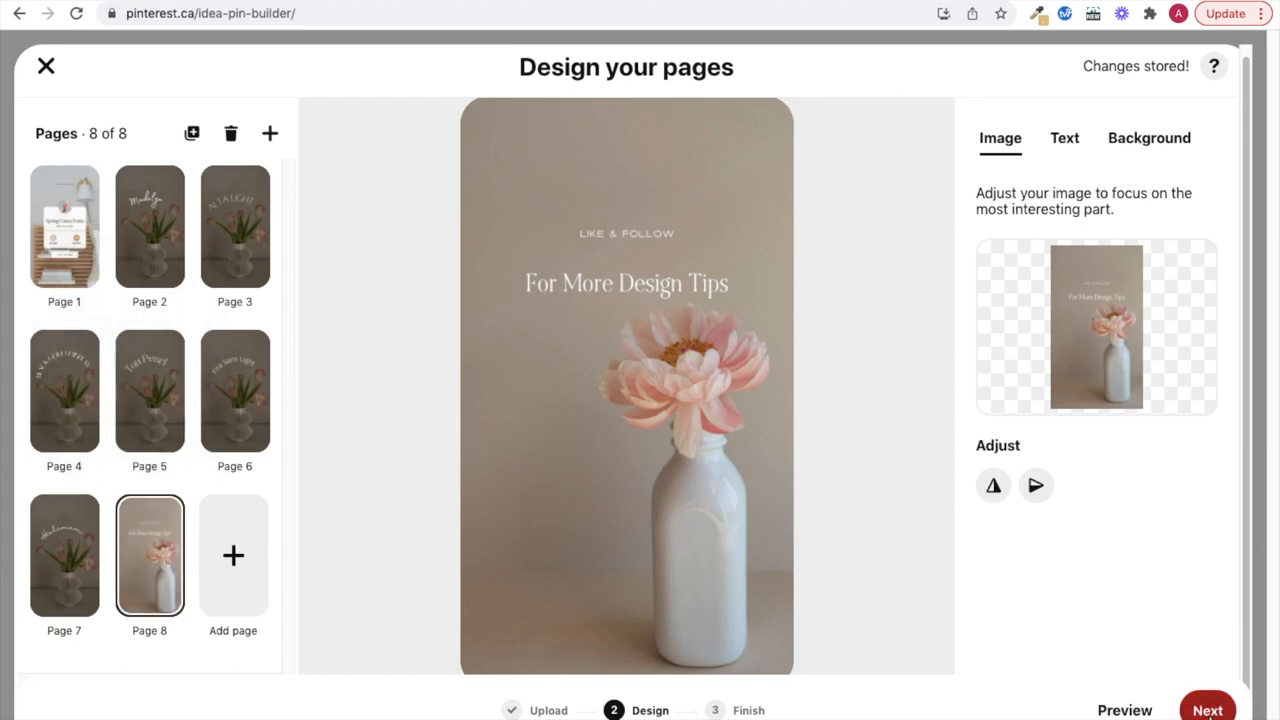
left_click(1207, 710)
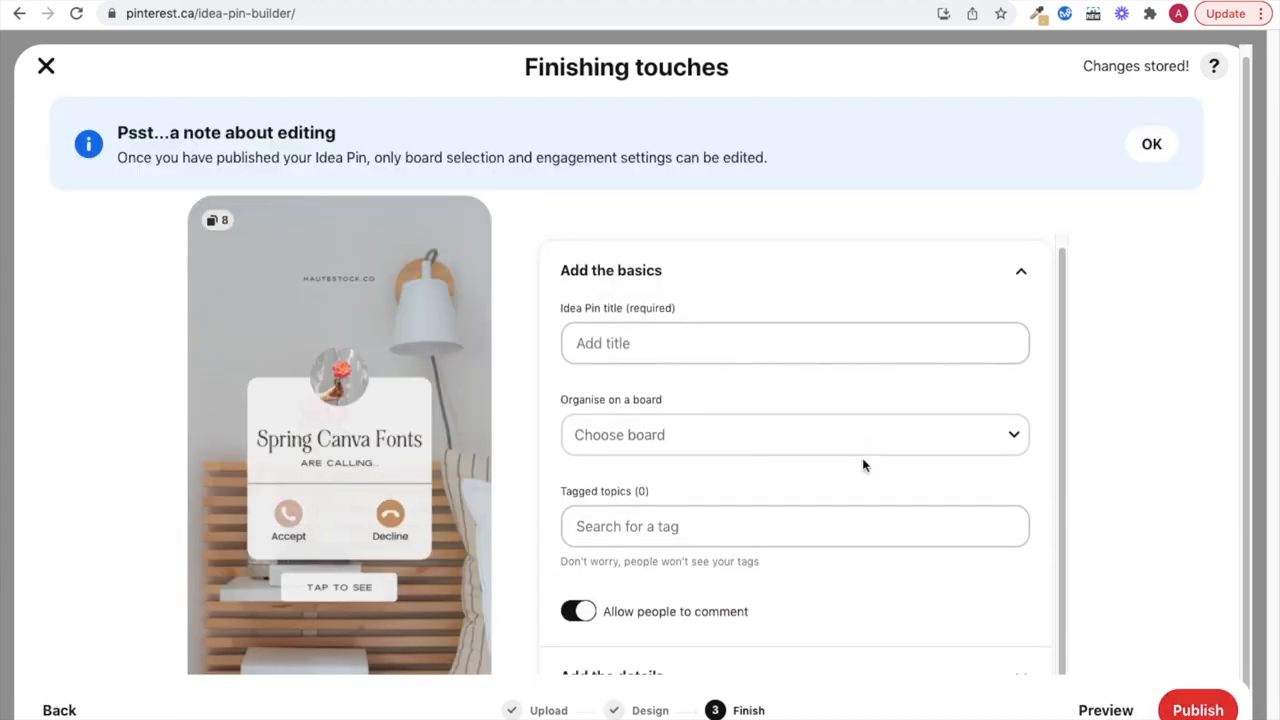
Publish the 'Spring Canva Font Inspiration' Idea Pin and advance through four of its pages
left_click(794, 342)
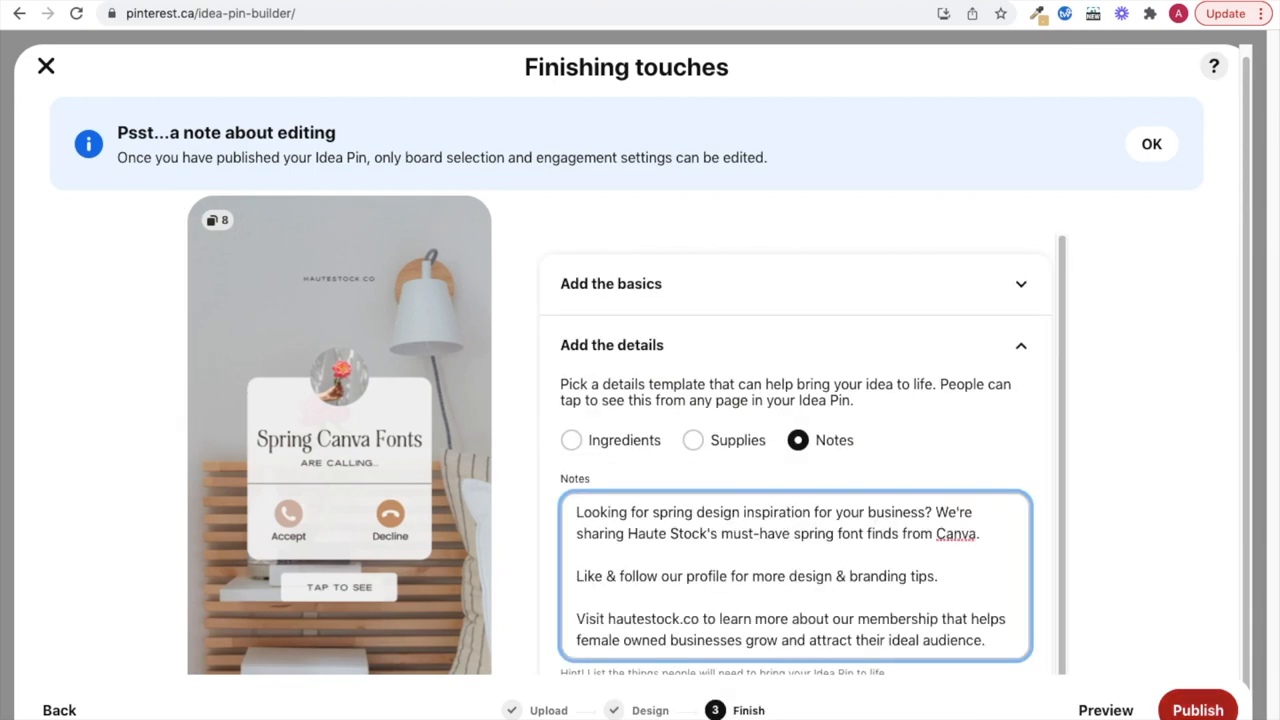
left_click(1197, 710)
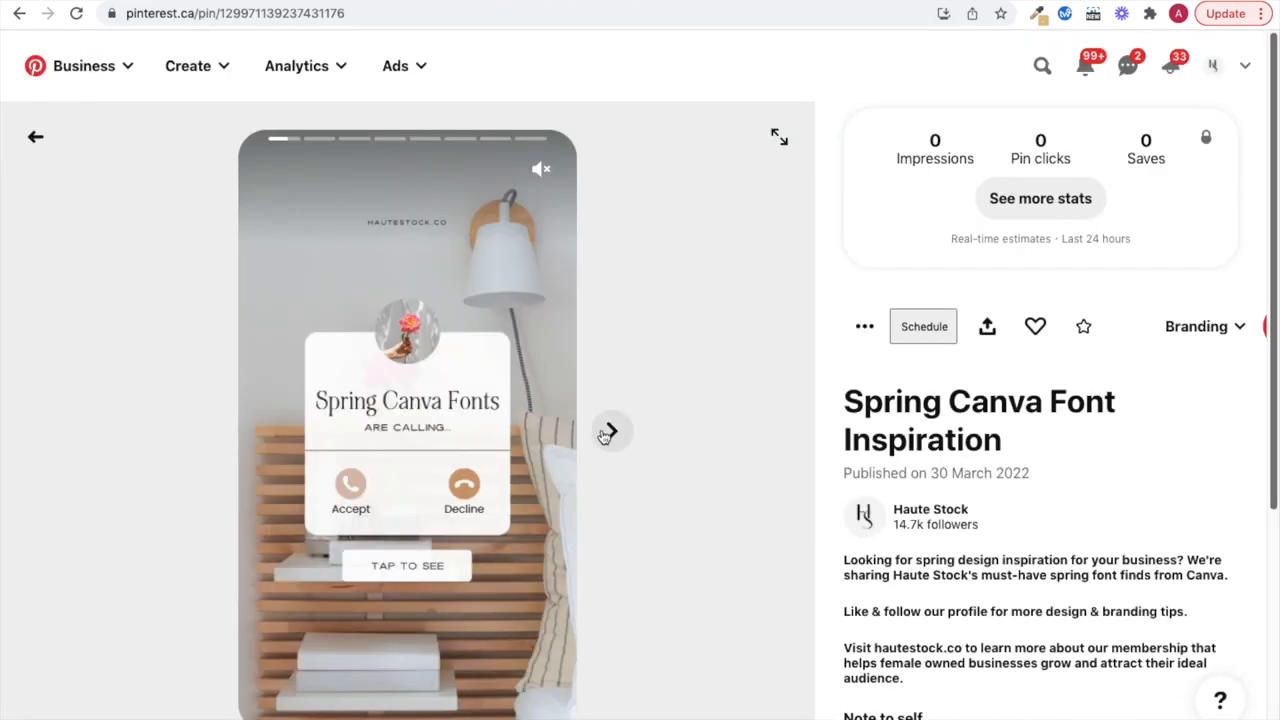
left_click(610, 431)
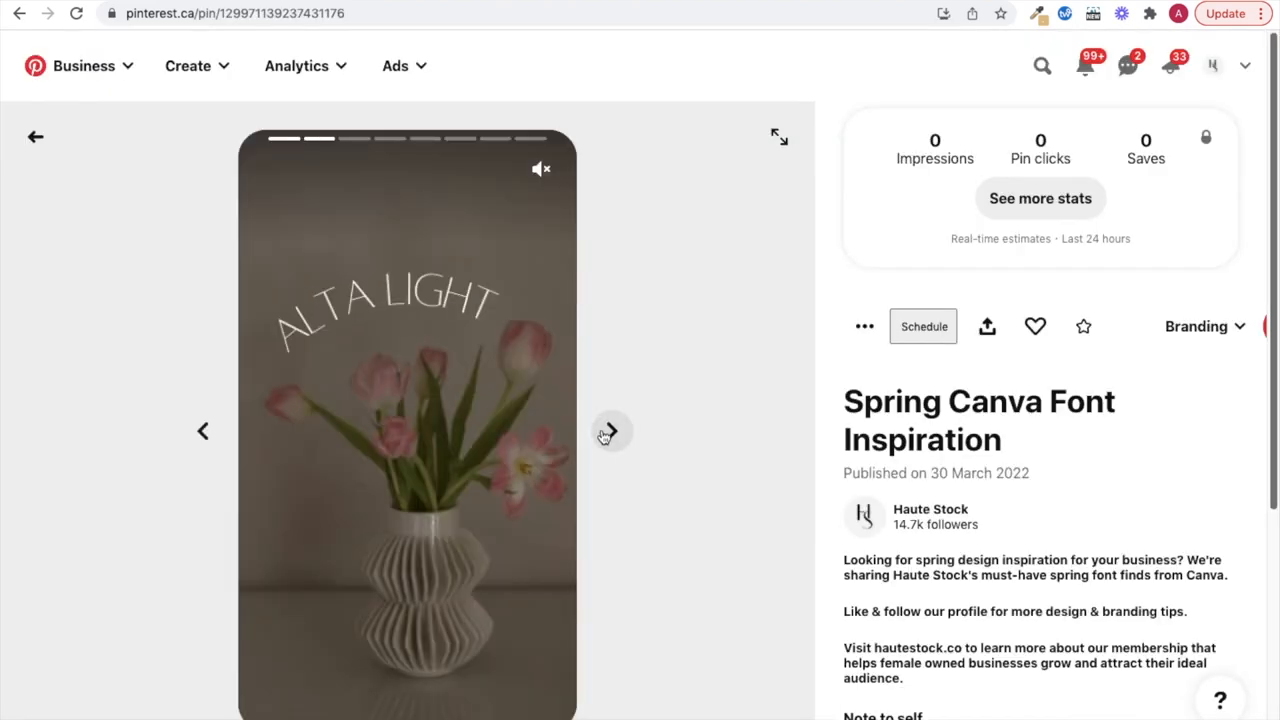
left_click(611, 431)
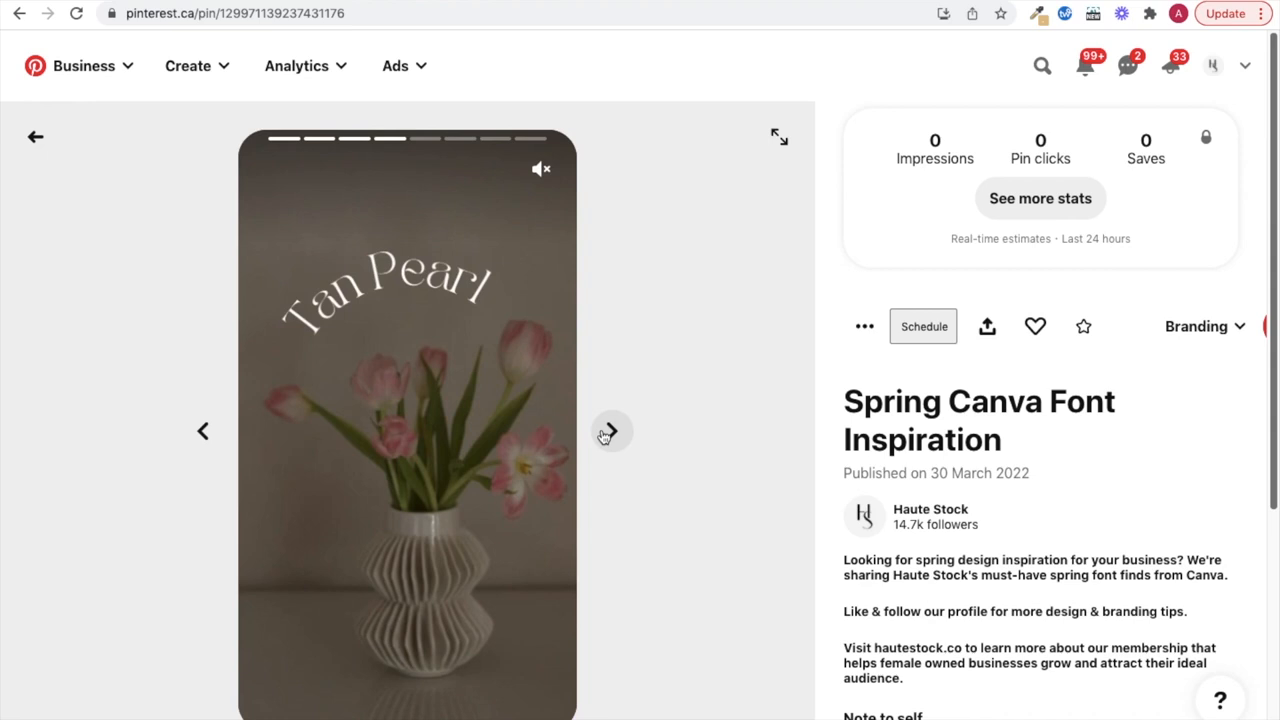
left_click(611, 431)
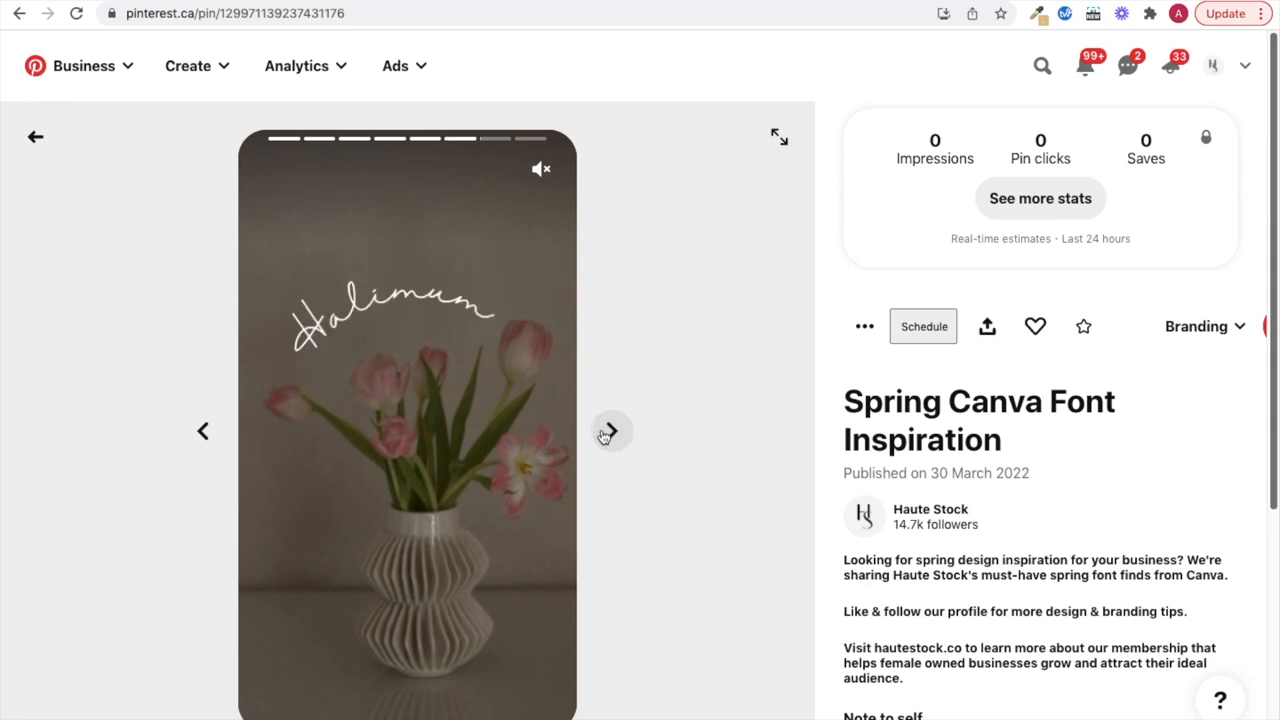
left_click(610, 431)
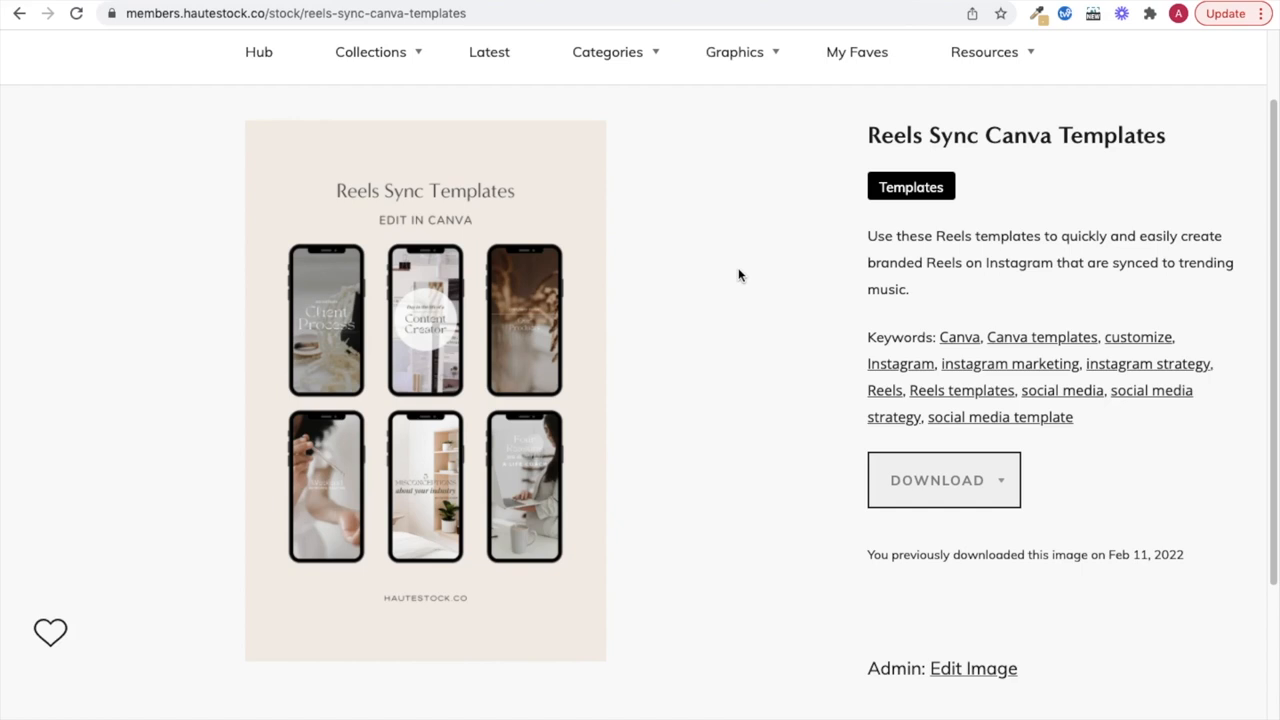
mouse_move(724, 336)
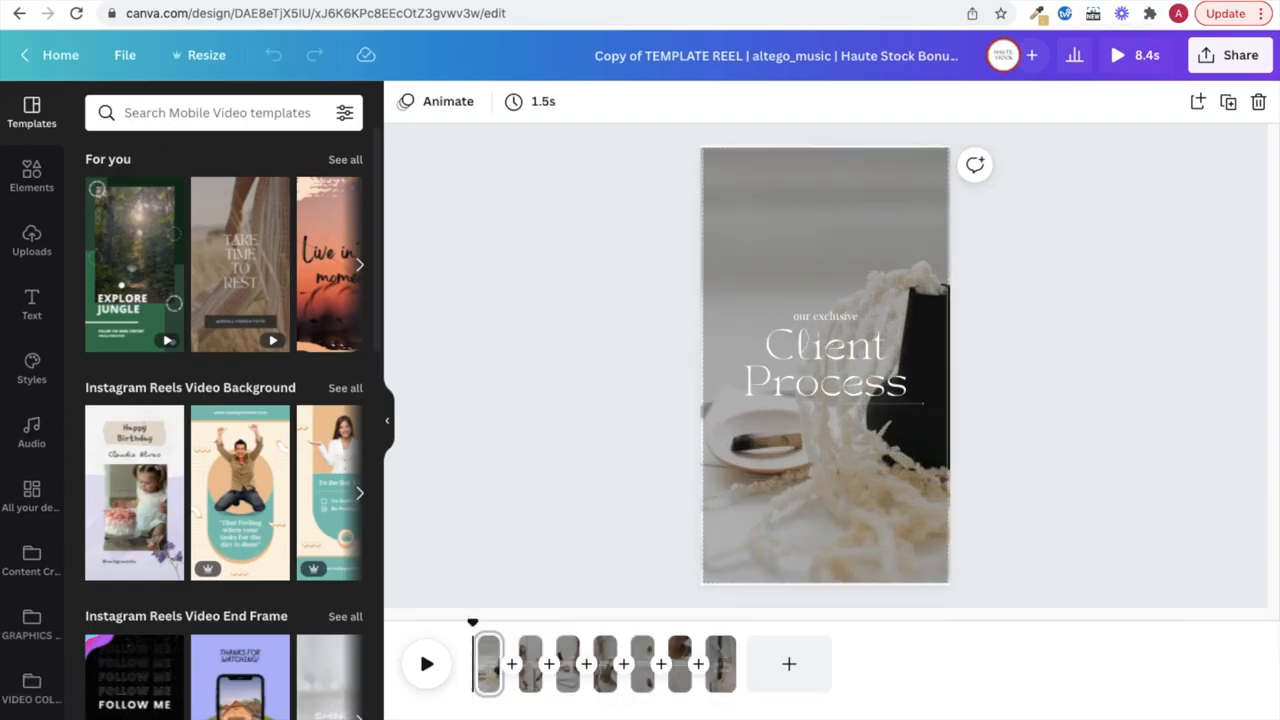
Play and then pause the Client Process reel template preview in Canva
left_click(426, 663)
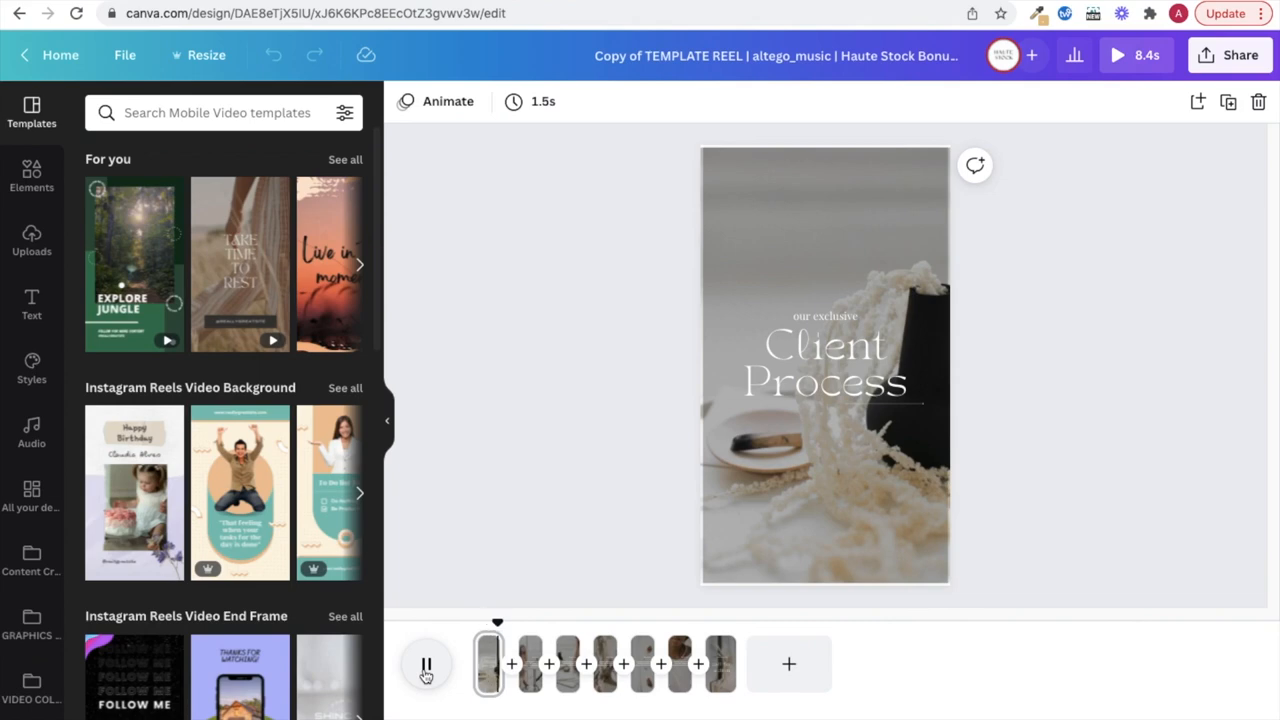
left_click(426, 663)
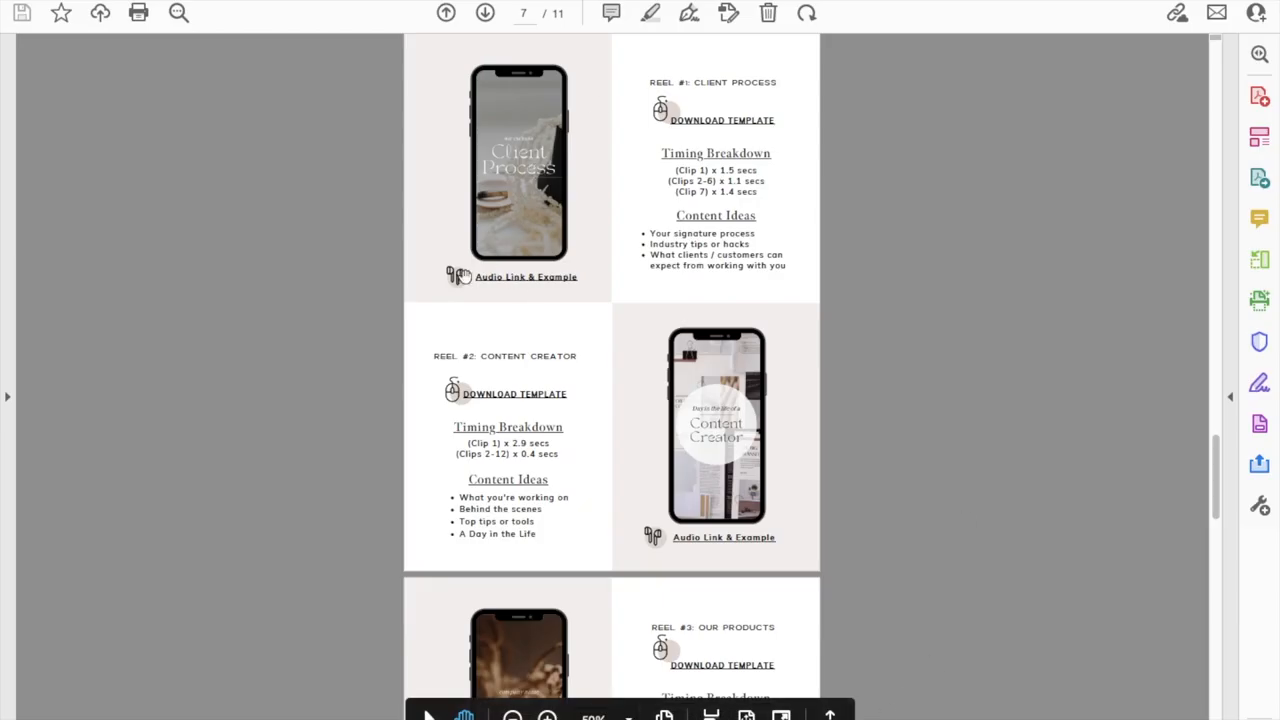
mouse_move(737, 207)
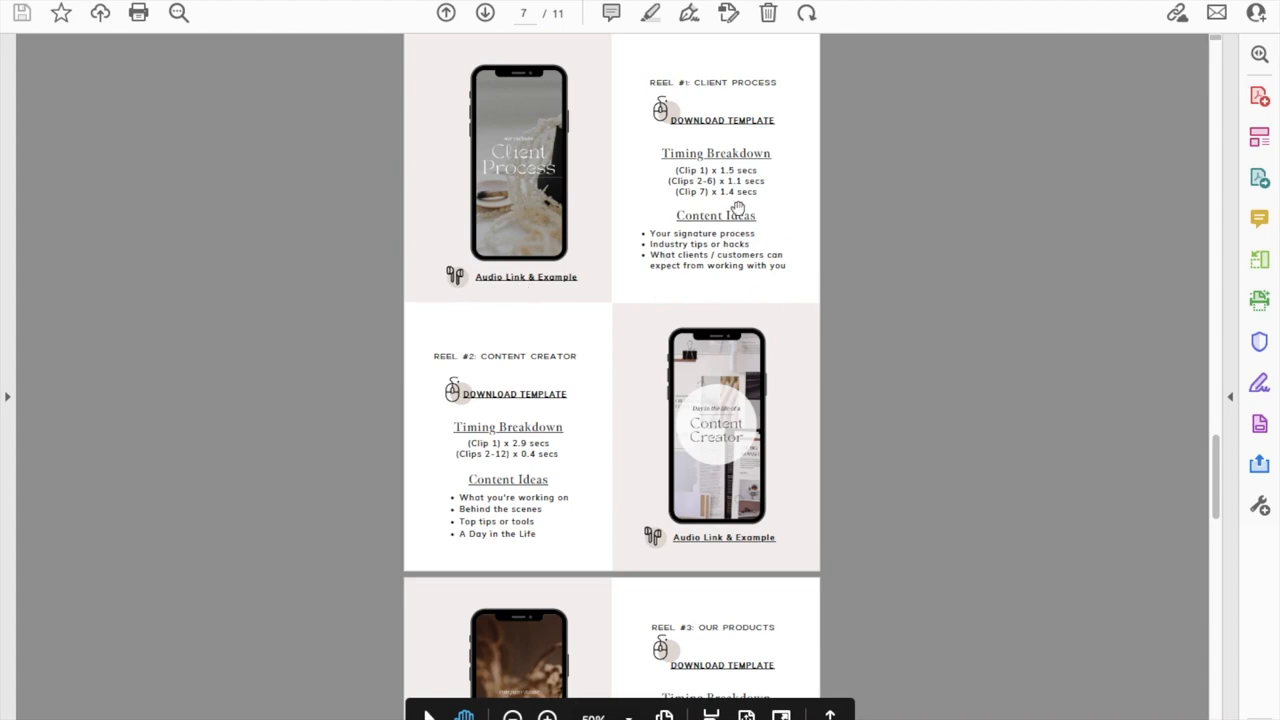
mouse_move(1082, 301)
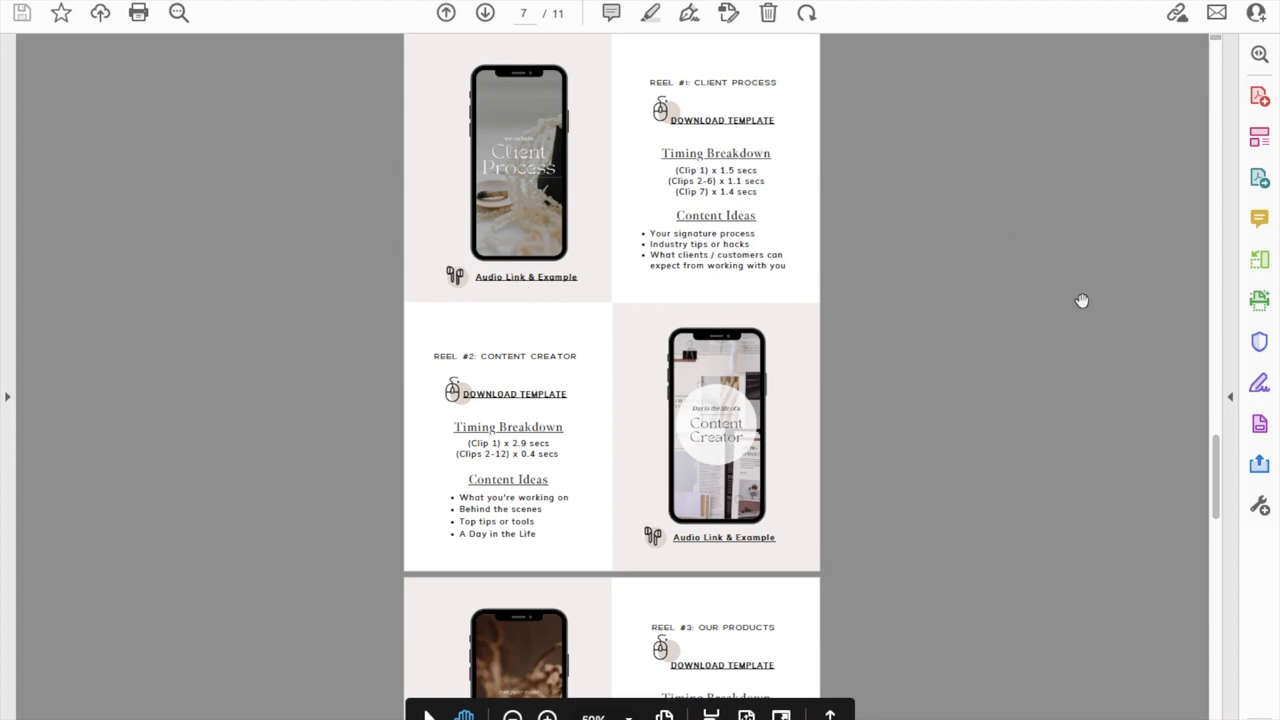